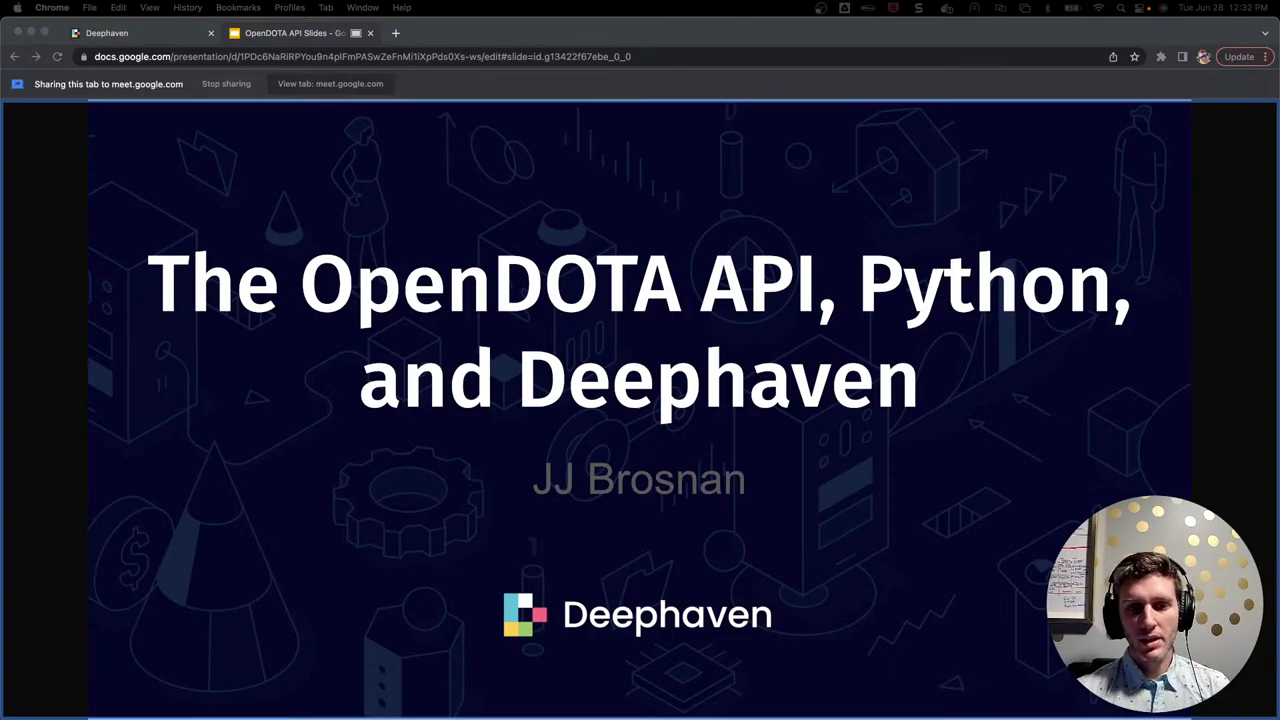
{"action": "mouse_move", "coordinate": [920, 208]}
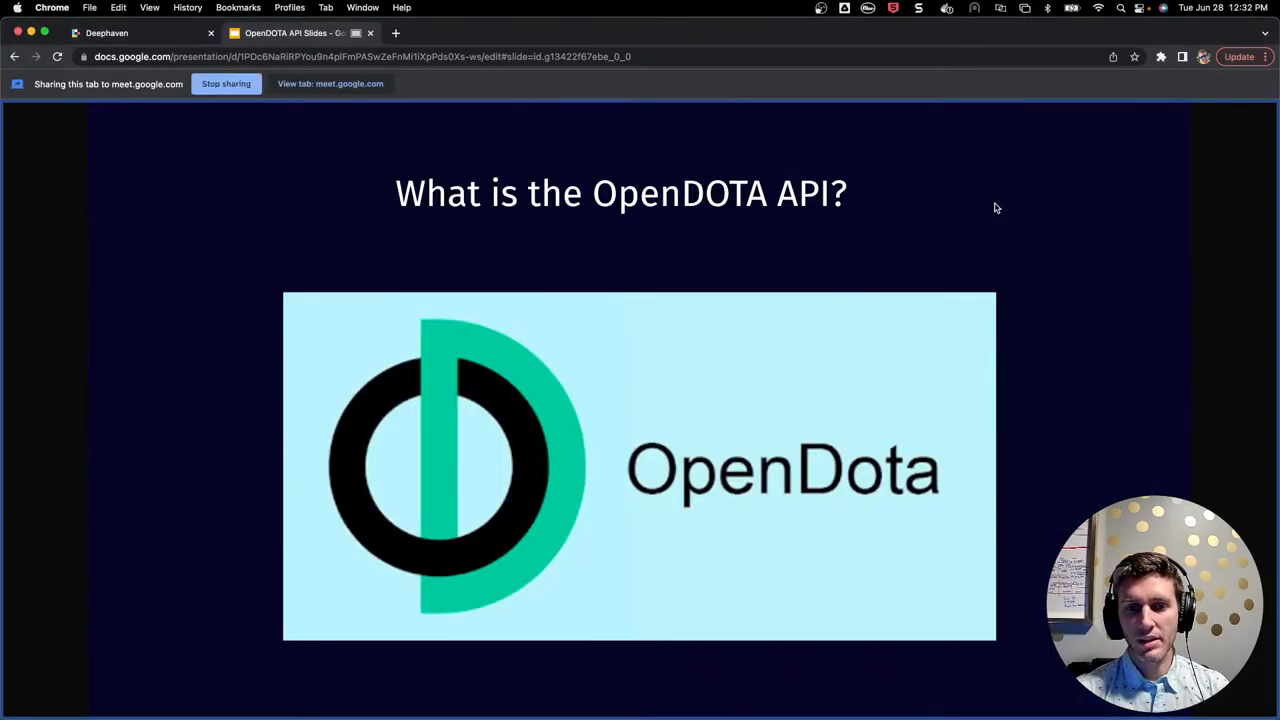
{"action": "mouse_move", "coordinate": [1024, 206]}
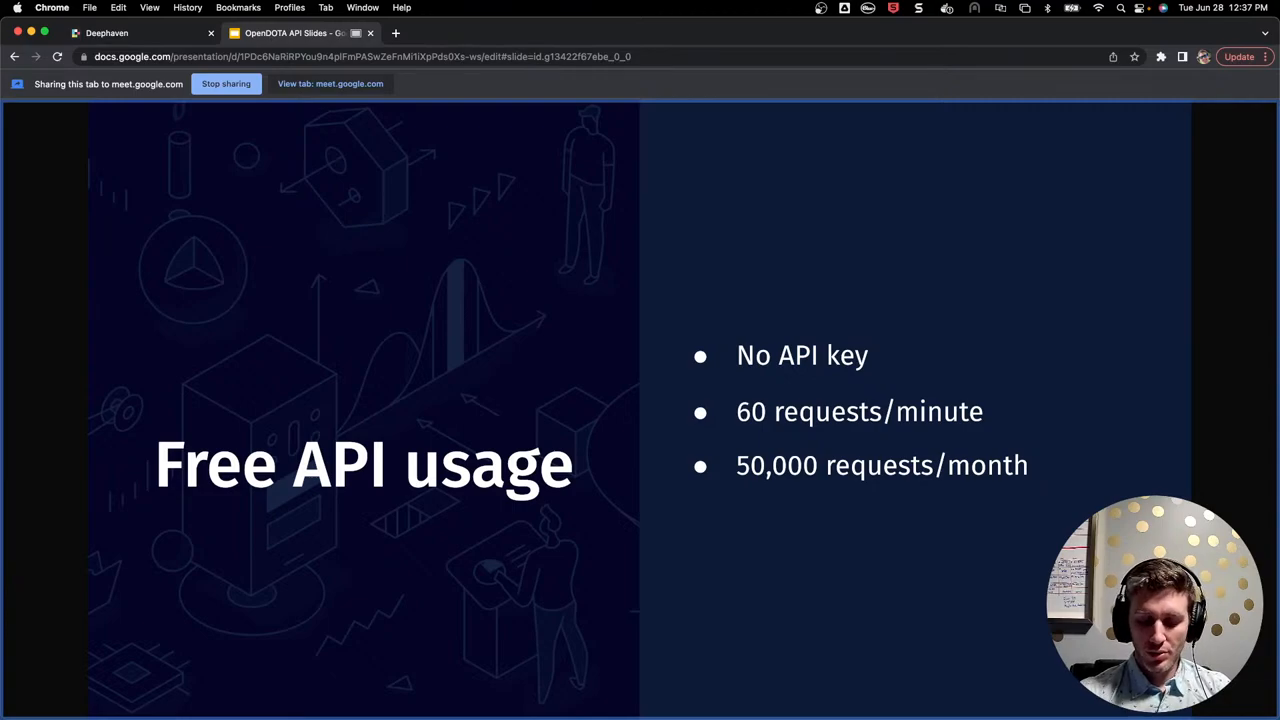
{"action": "key", "text": "right"}
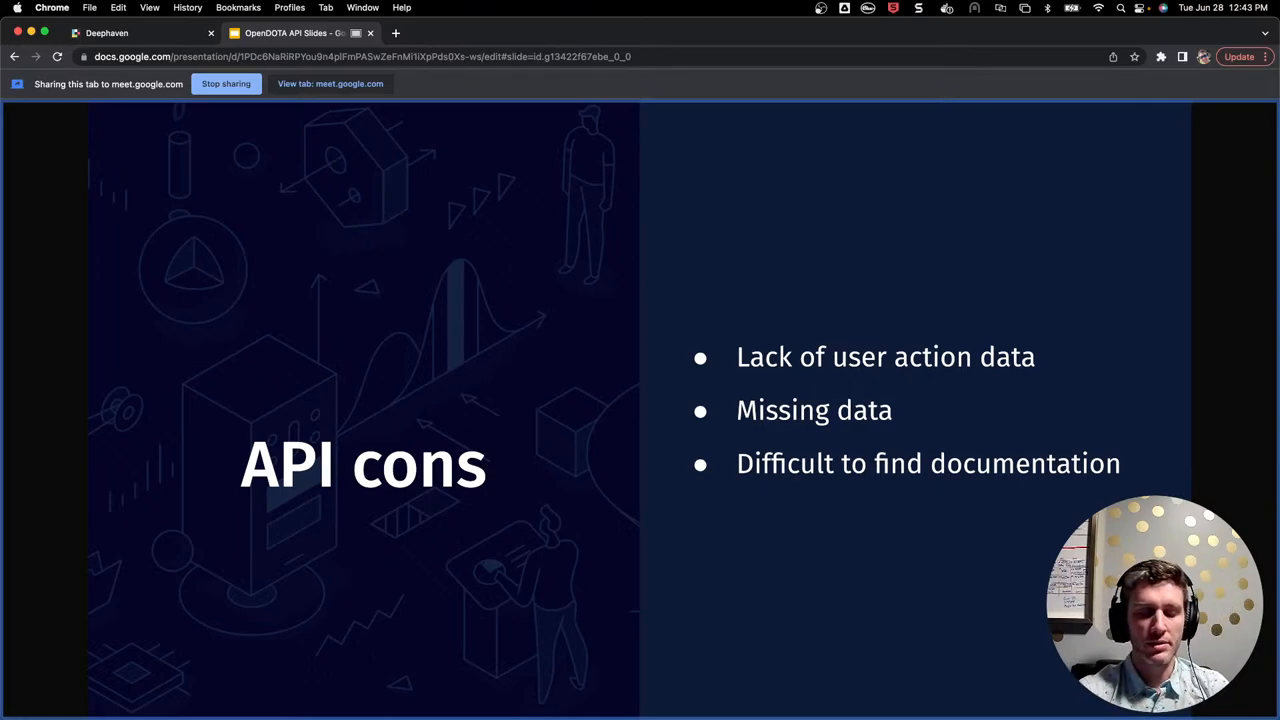
{"action": "key", "text": "right"}
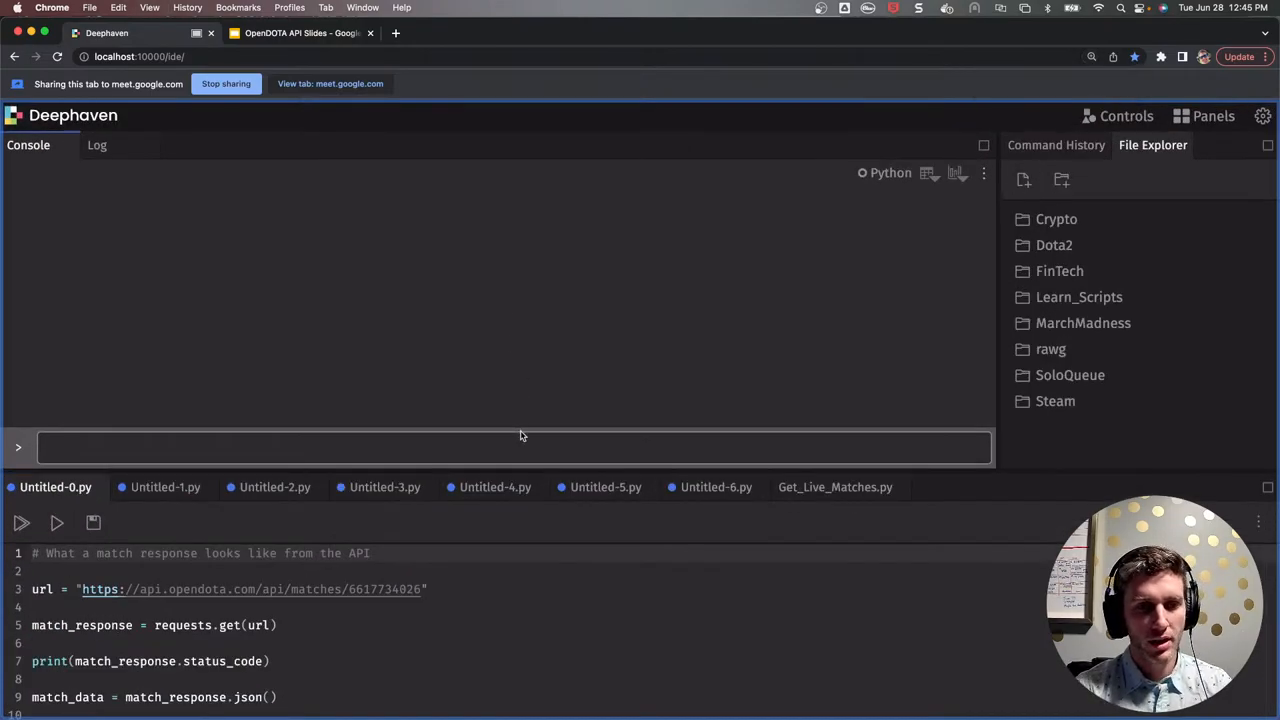
{"action": "mouse_move", "coordinate": [520, 464]}
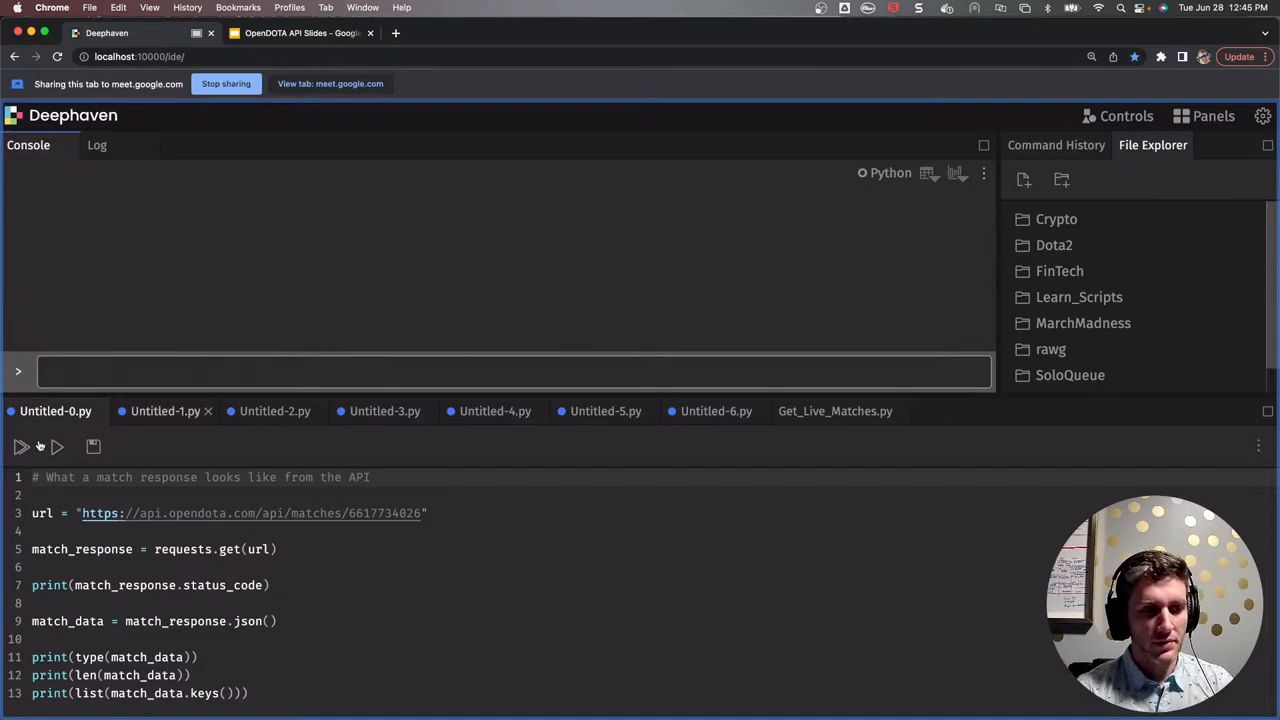
- Run the match request script and pick out status 200 and the dire_team key in the output
{"action": "left_click", "coordinate": [20, 448]}
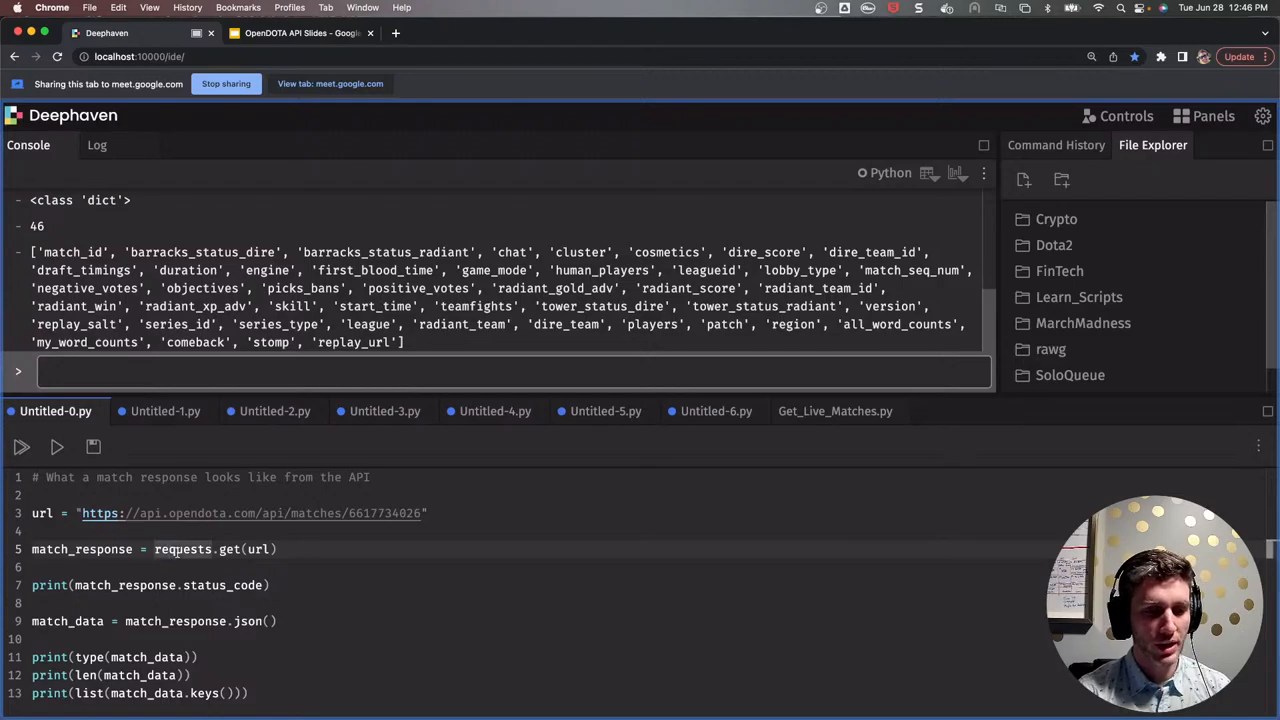
{"action": "left_click", "coordinate": [170, 548]}
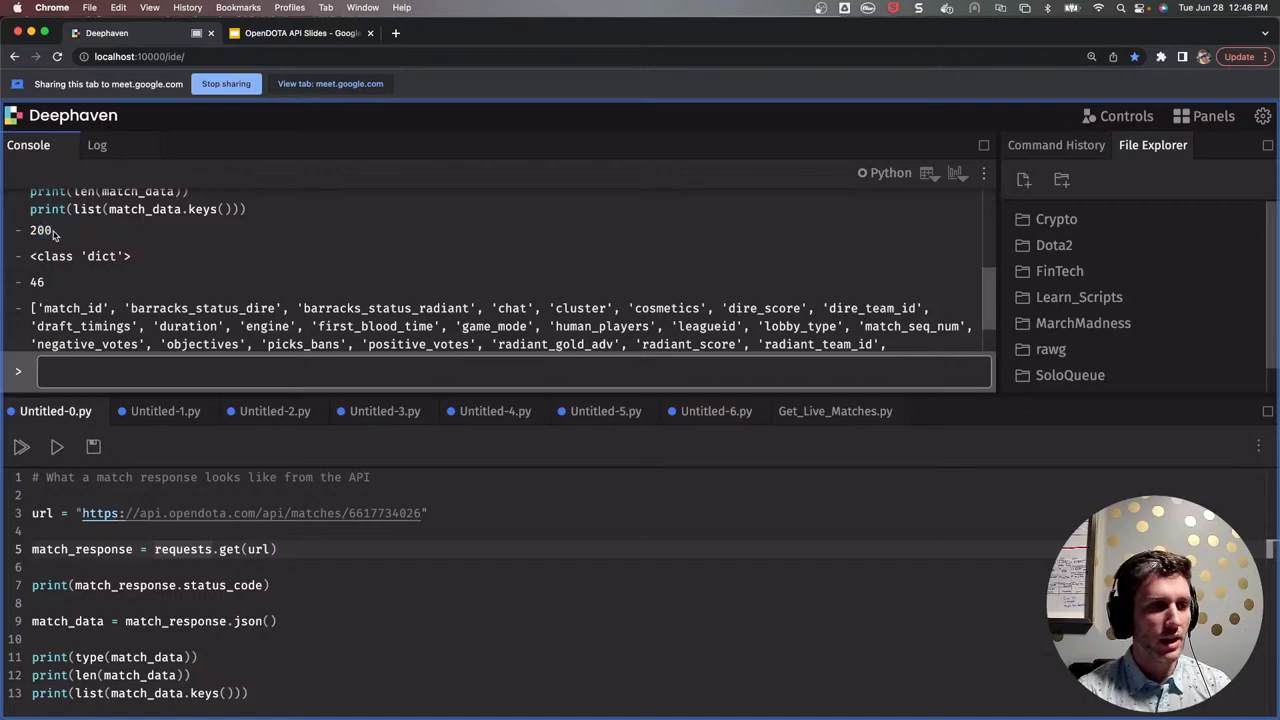
{"action": "double_click", "coordinate": [40, 230]}
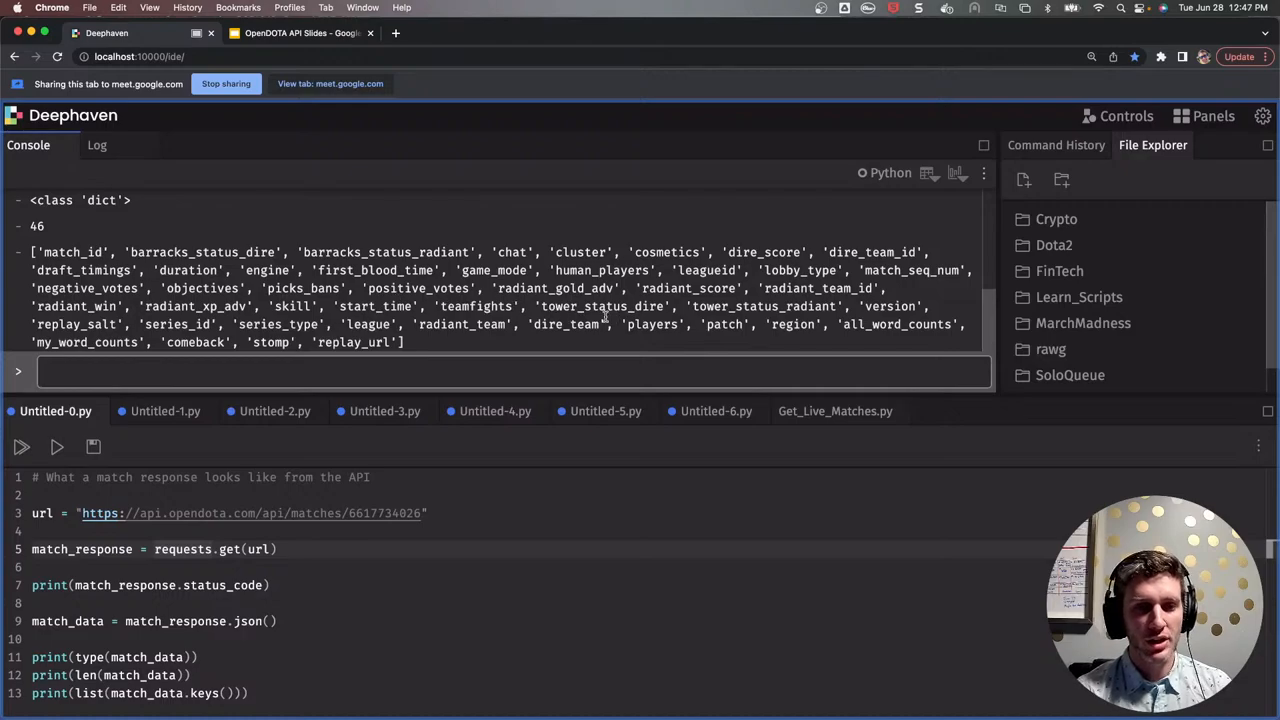
{"action": "double_click", "coordinate": [470, 306]}
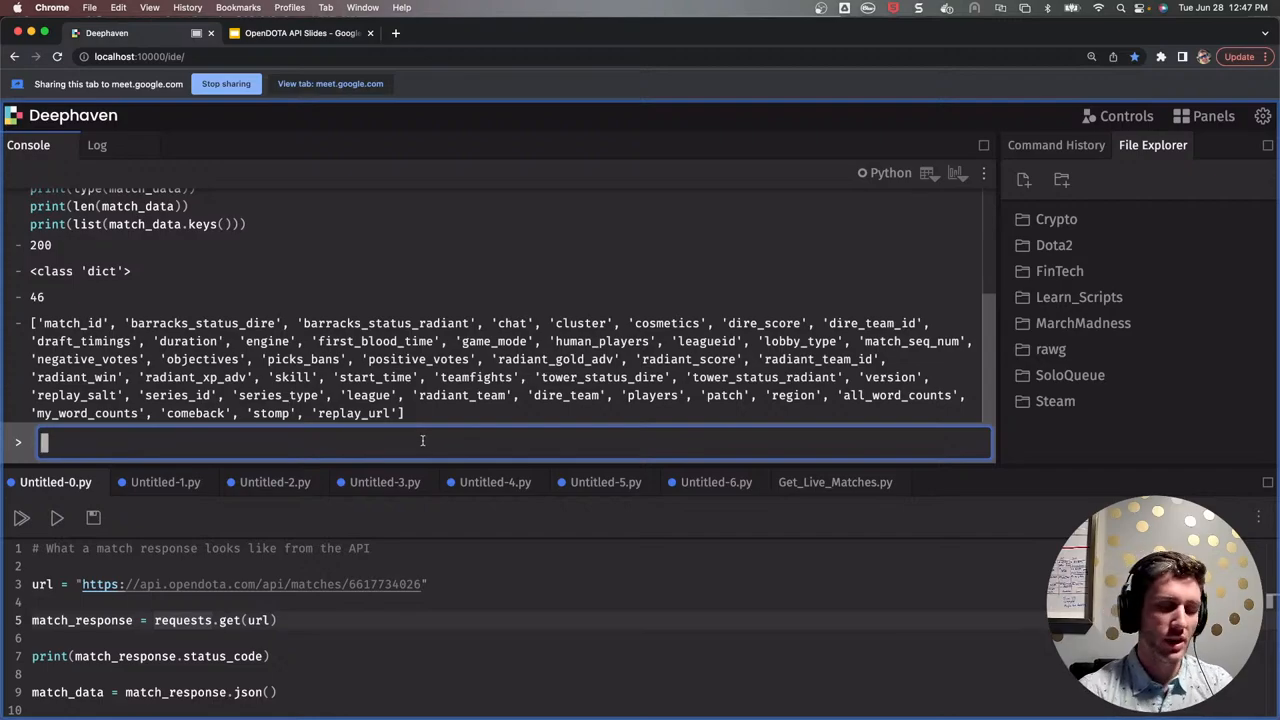
- Print the full match_data dictionary with print(match_data), scroll through it, then clear the console
{"action": "type", "text": "print("}
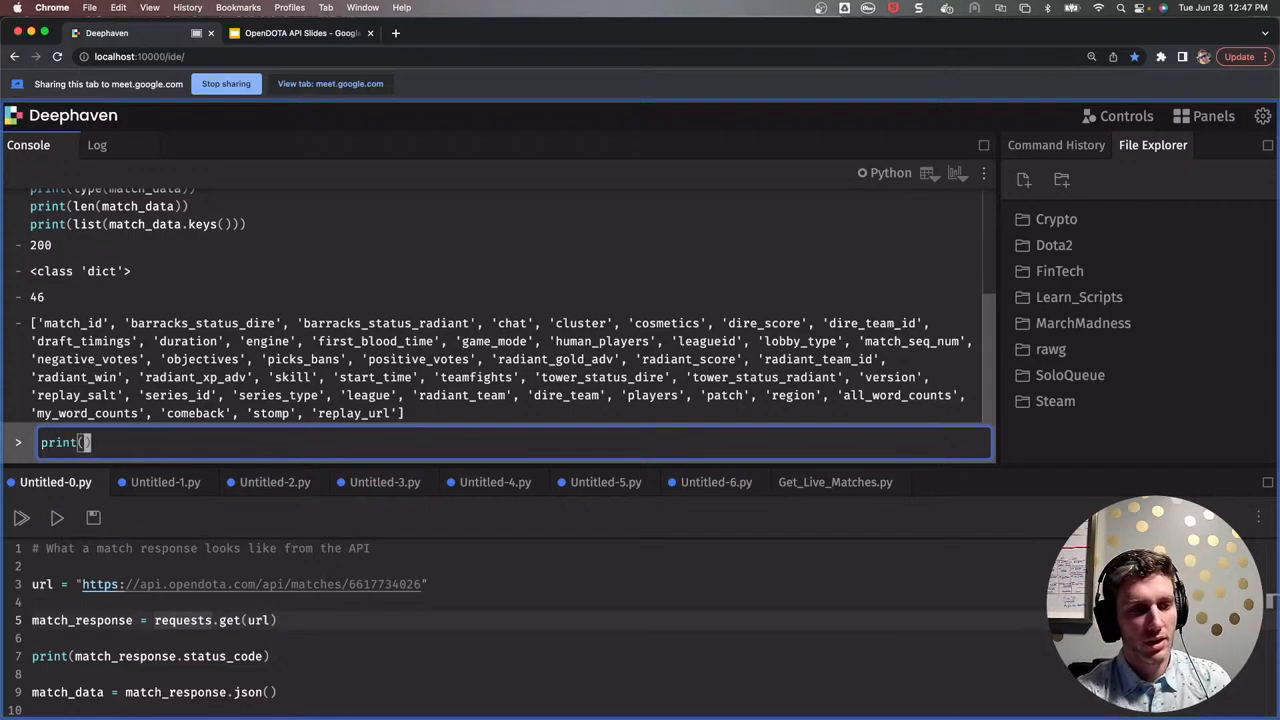
{"action": "type", "text": "match_da"}
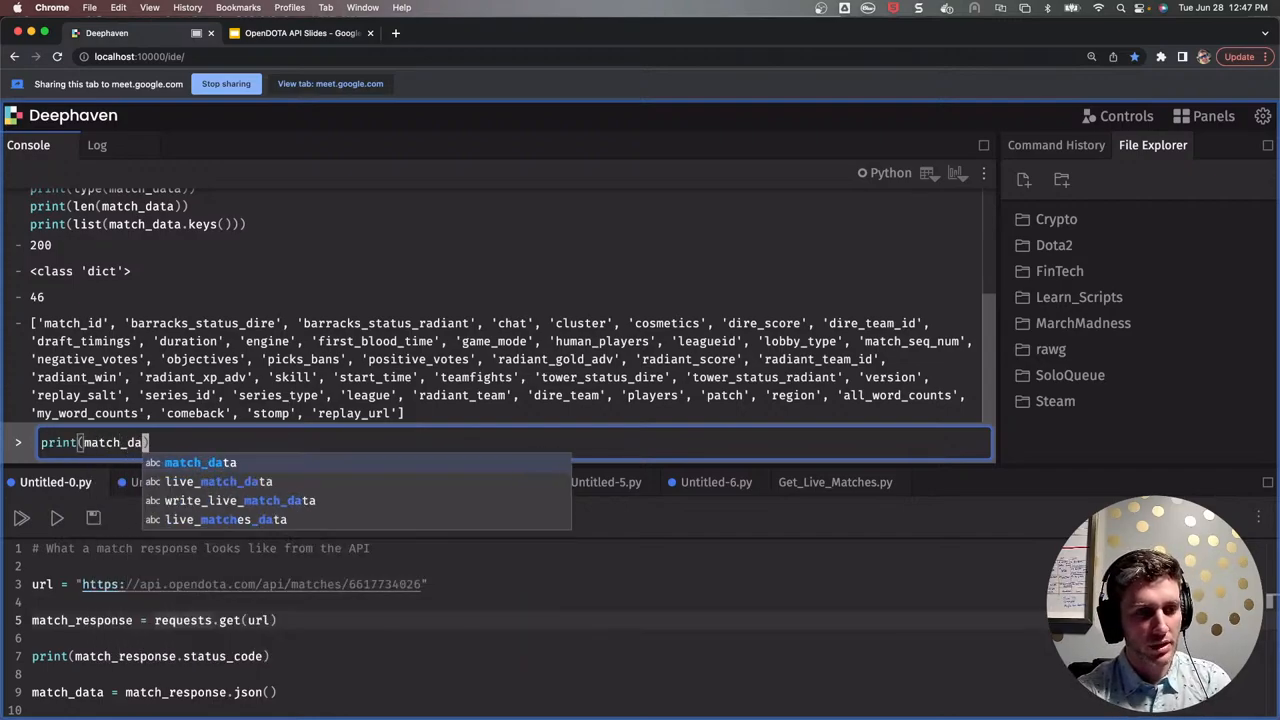
{"action": "key", "text": "Enter"}
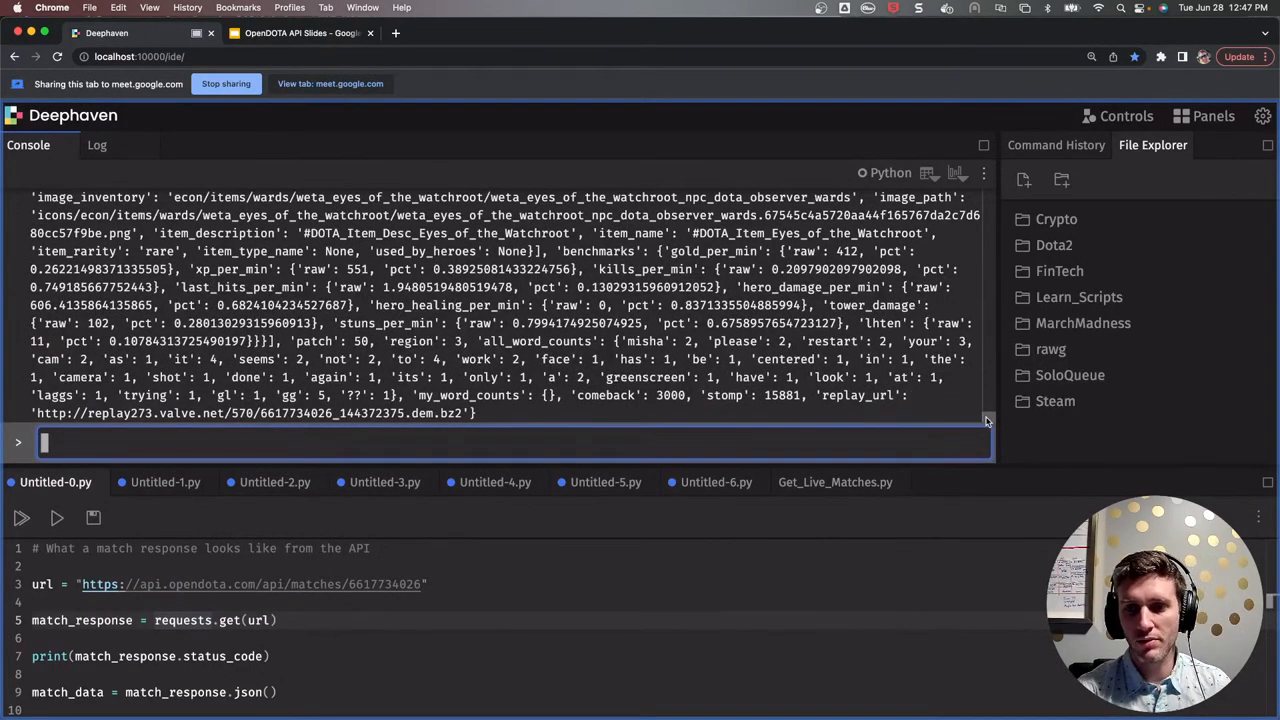
{"action": "scroll", "scroll_direction": "down", "scroll_amount": 3}
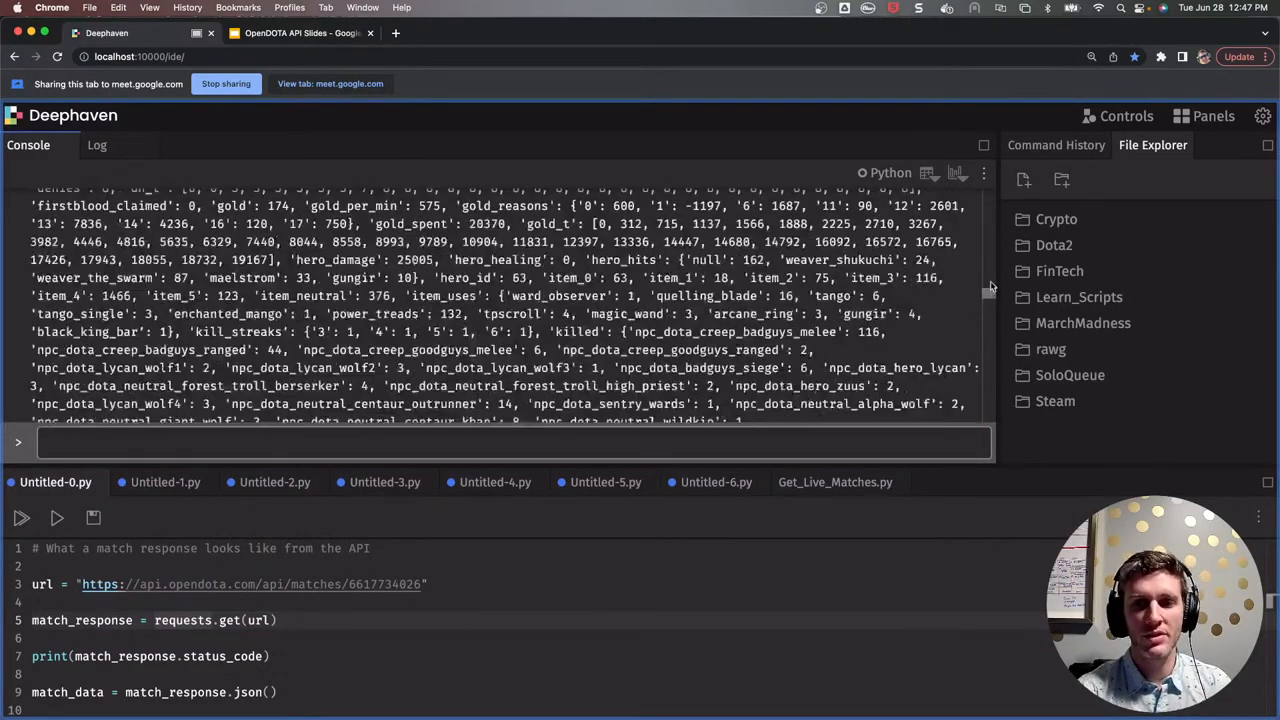
{"action": "scroll", "scroll_direction": "down", "scroll_amount": 3}
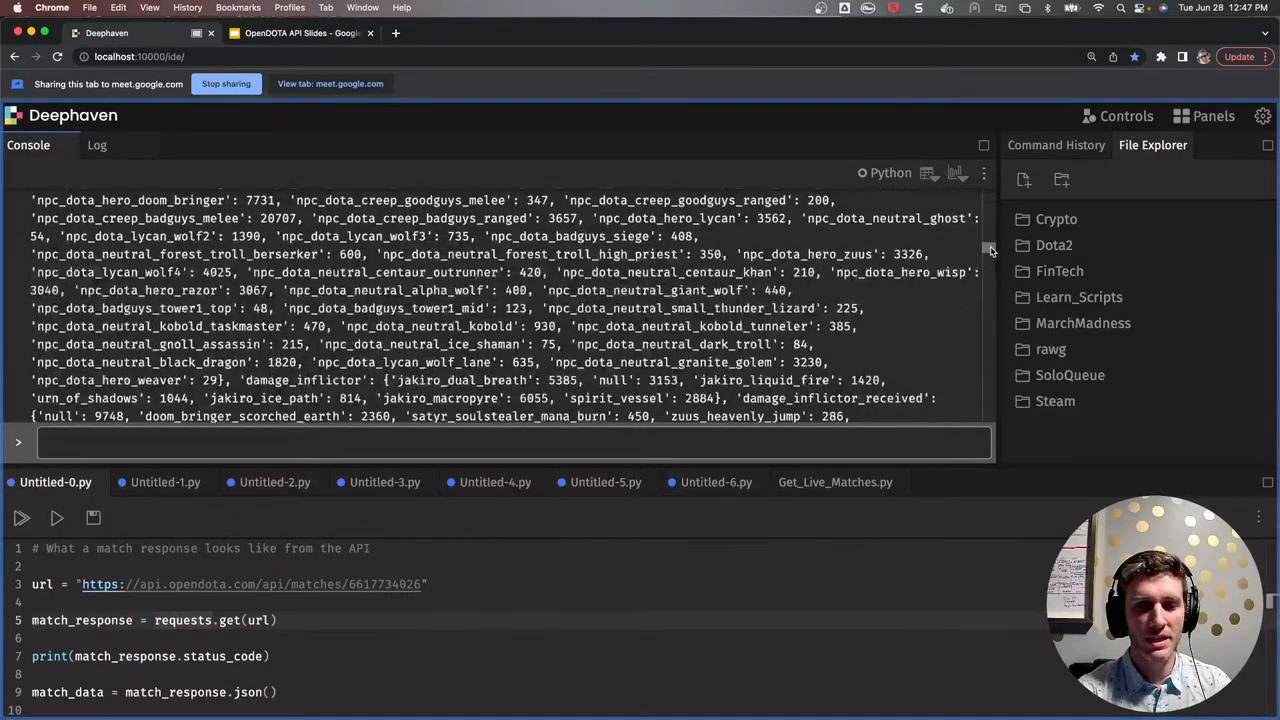
{"action": "scroll", "scroll_direction": "down", "scroll_amount": 3}
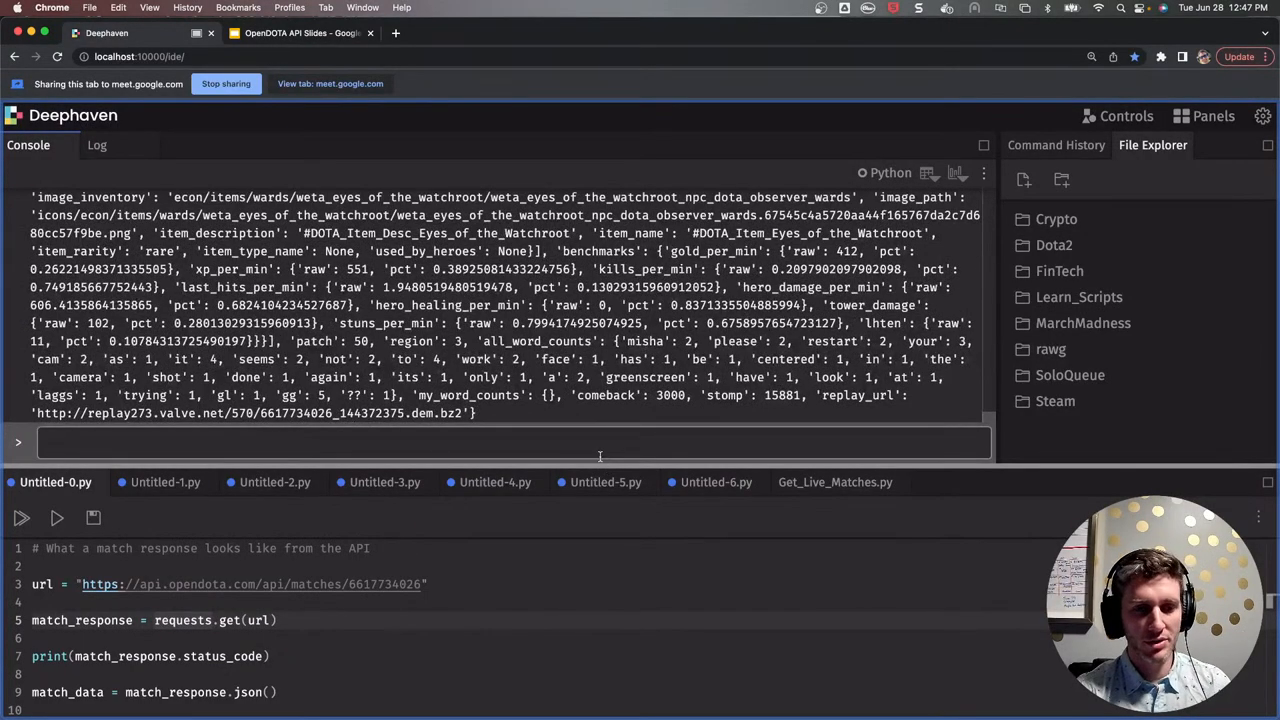
{"action": "type", "text": "clear"}
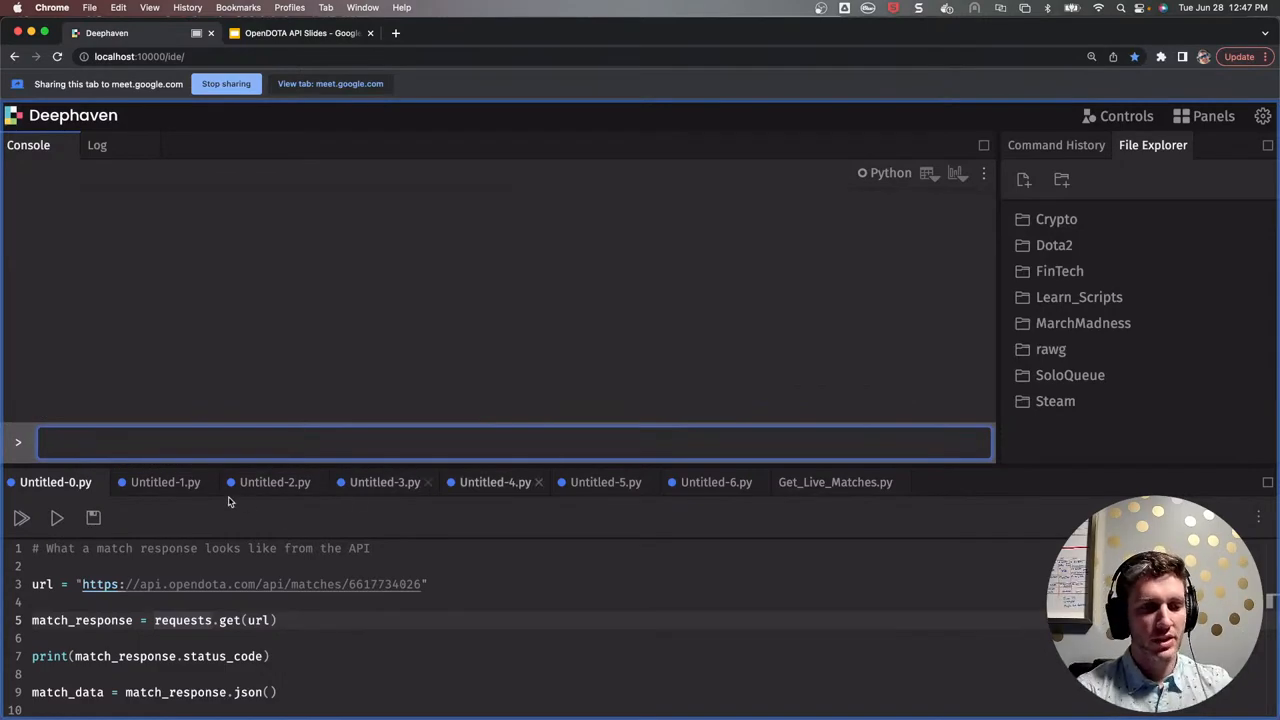
- Run Untitled-1.py, pick out an average MMR value and the count of 100 live matches, then clear
{"action": "left_click", "coordinate": [164, 482]}
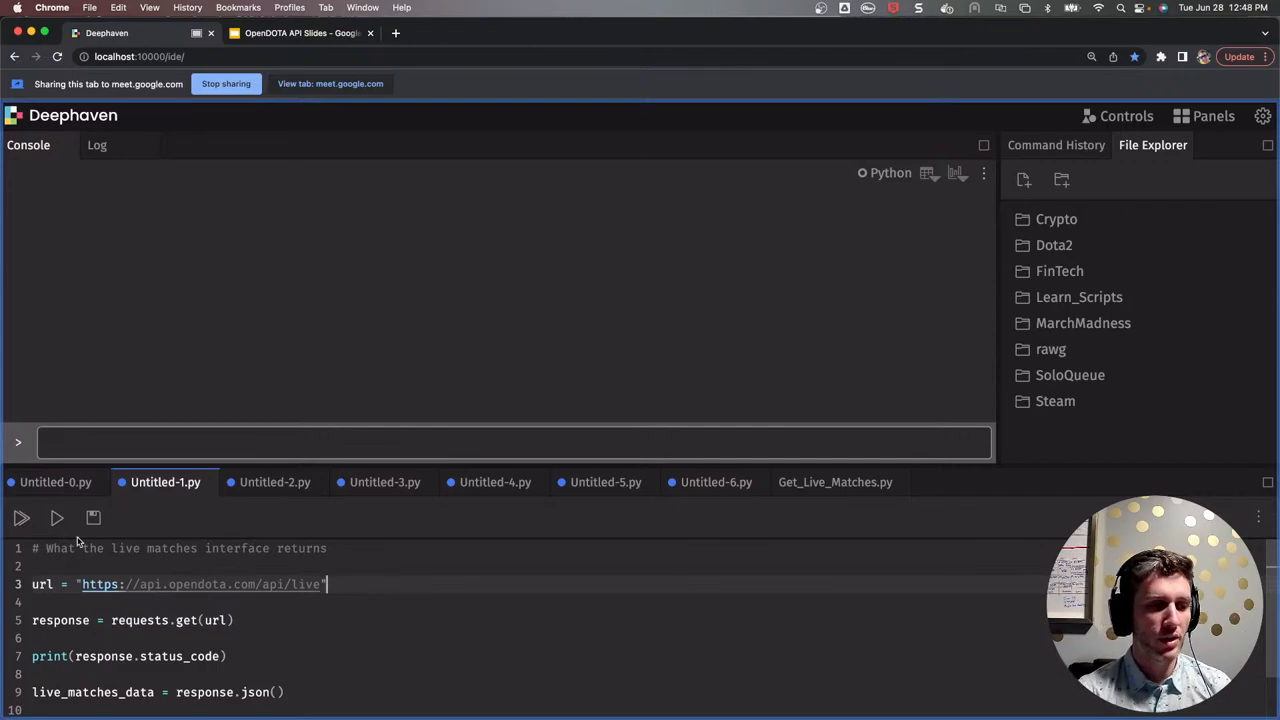
{"action": "left_click", "coordinate": [20, 518]}
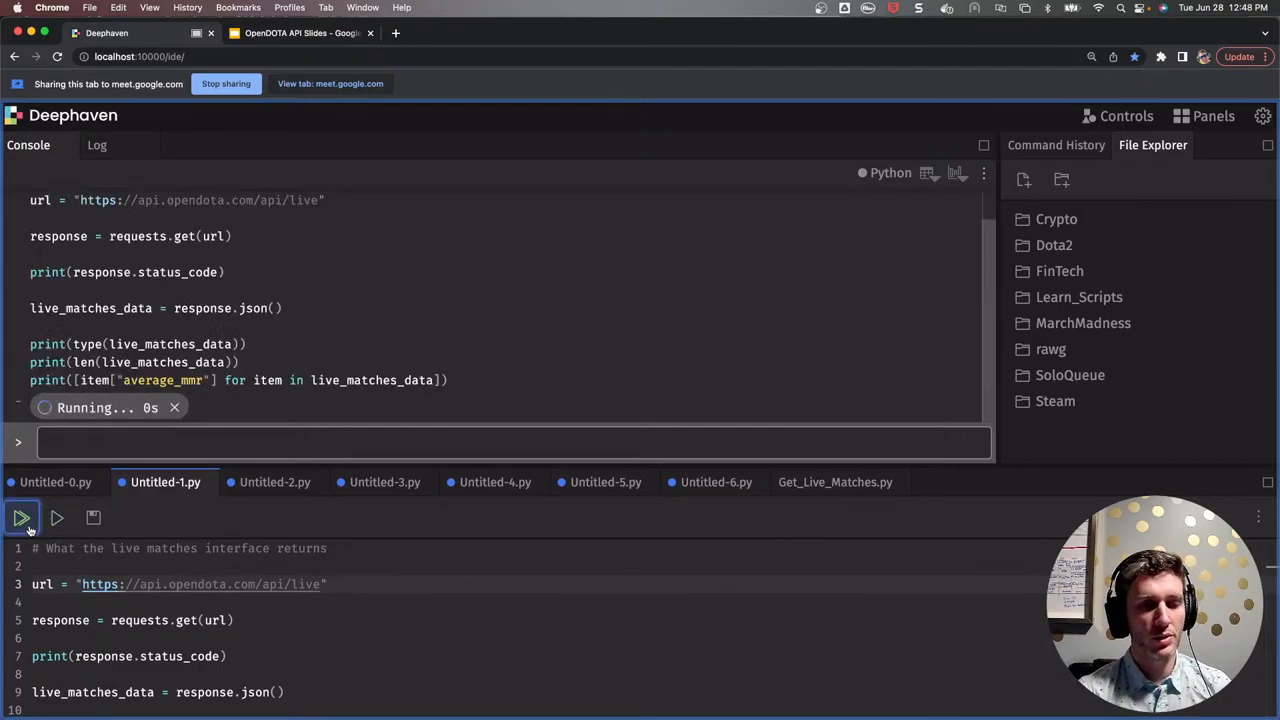
{"action": "left_click", "coordinate": [20, 516]}
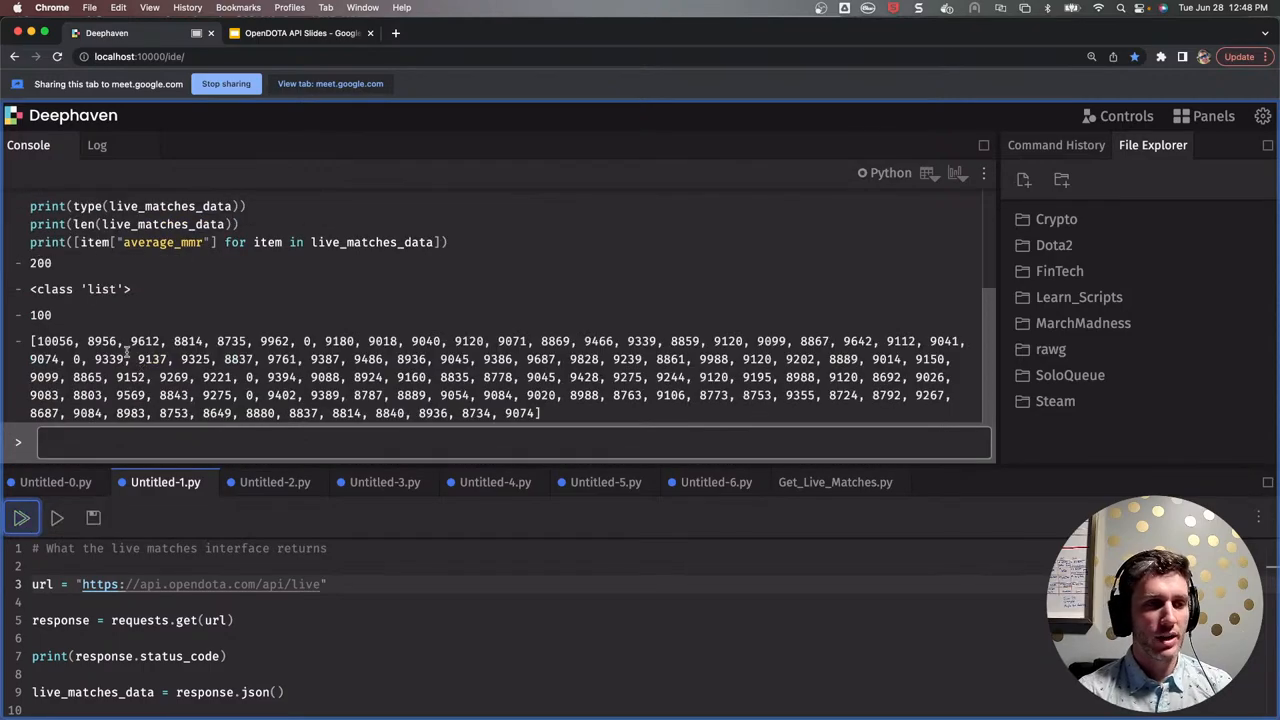
{"action": "double_click", "coordinate": [40, 262]}
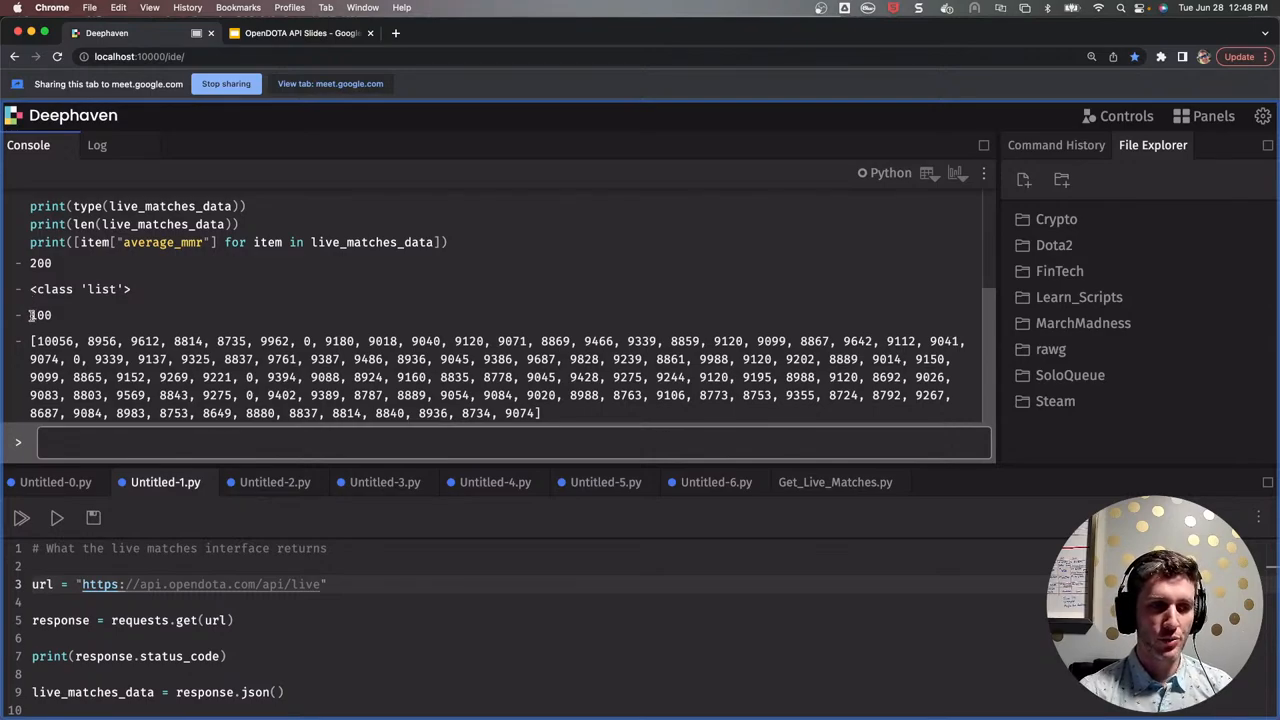
{"action": "double_click", "coordinate": [40, 316]}
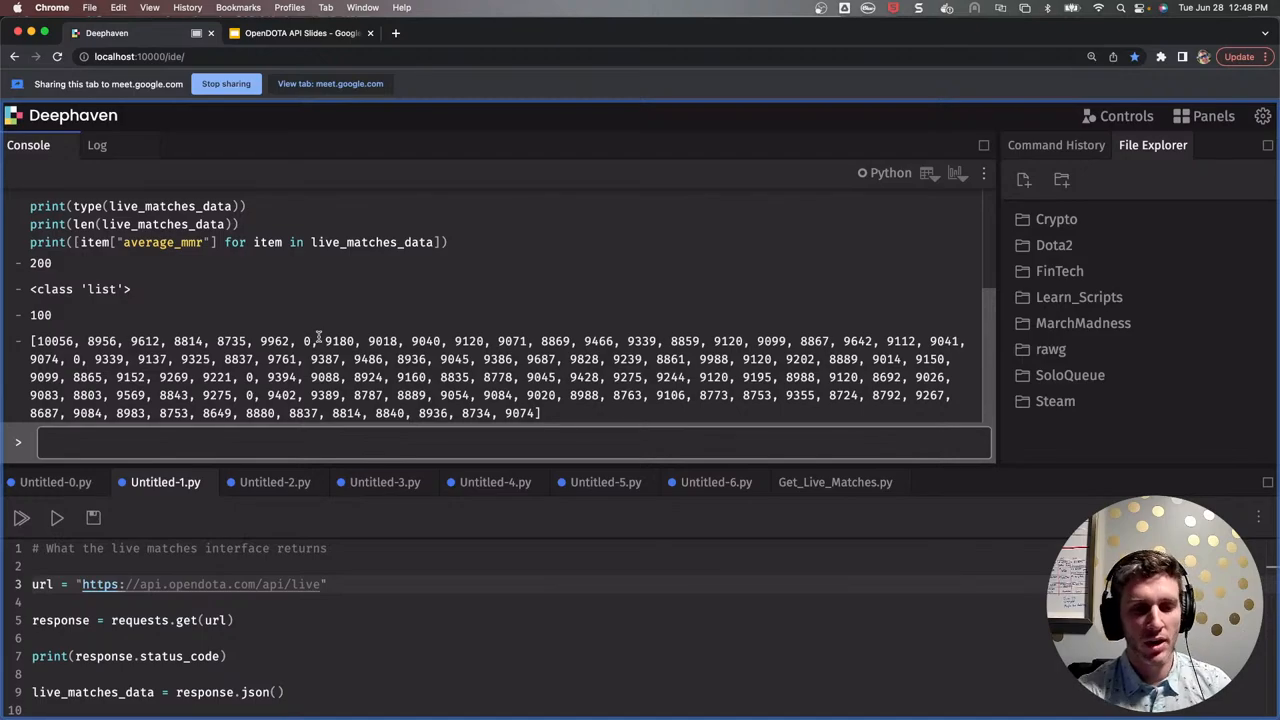
{"action": "type", "text": "c"}
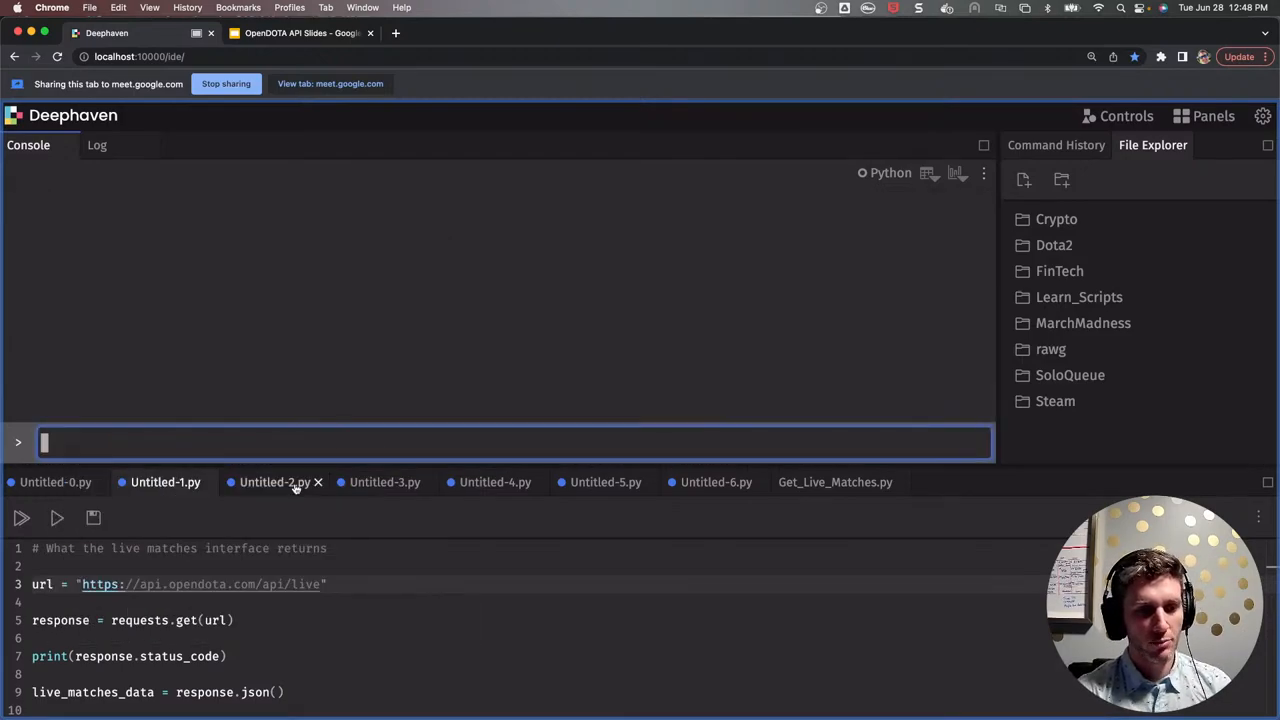
- Run Untitled-2.py to print the 123 hero names, then switch to Untitled-3.py
{"action": "left_click", "coordinate": [276, 482]}
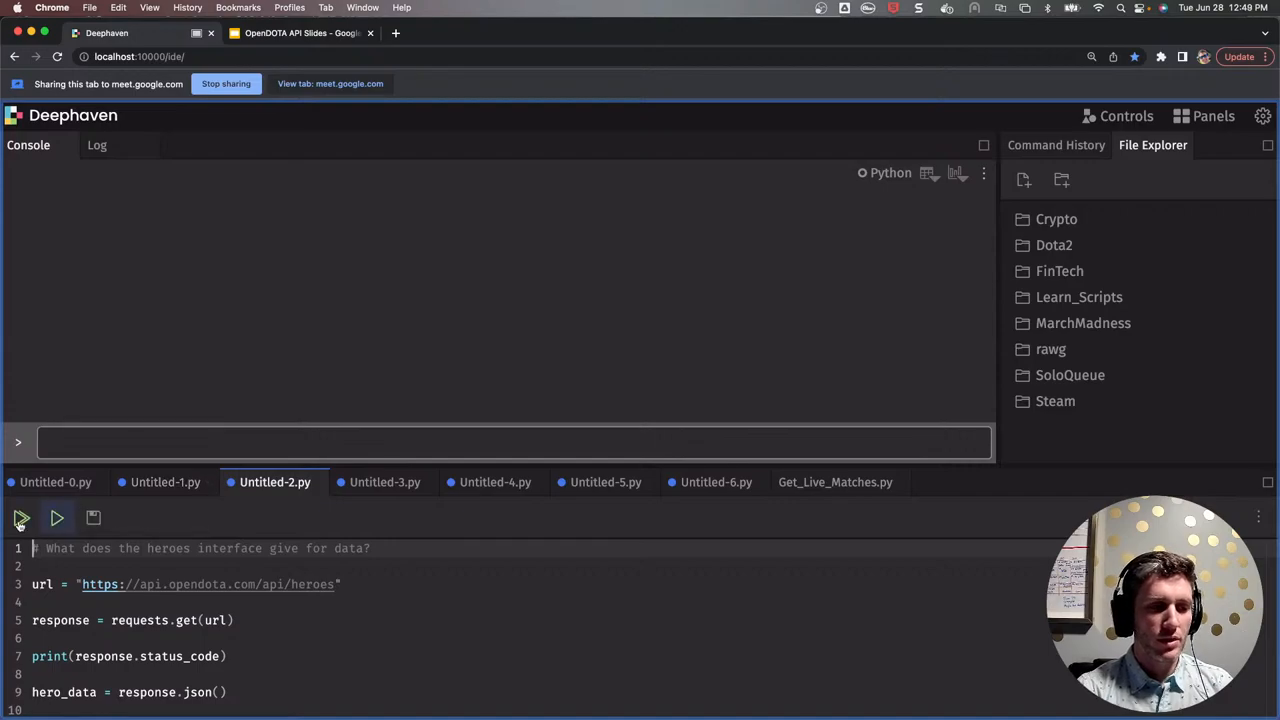
{"action": "left_click", "coordinate": [20, 516]}
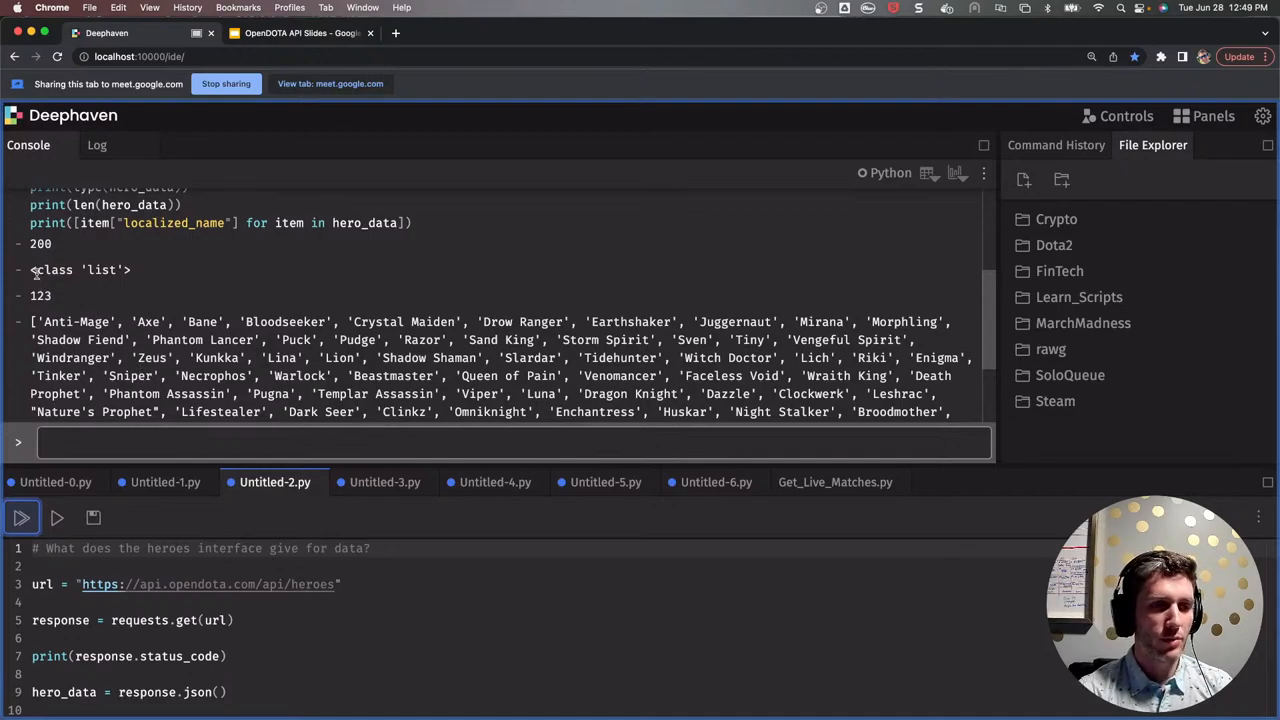
{"action": "double_click", "coordinate": [80, 272]}
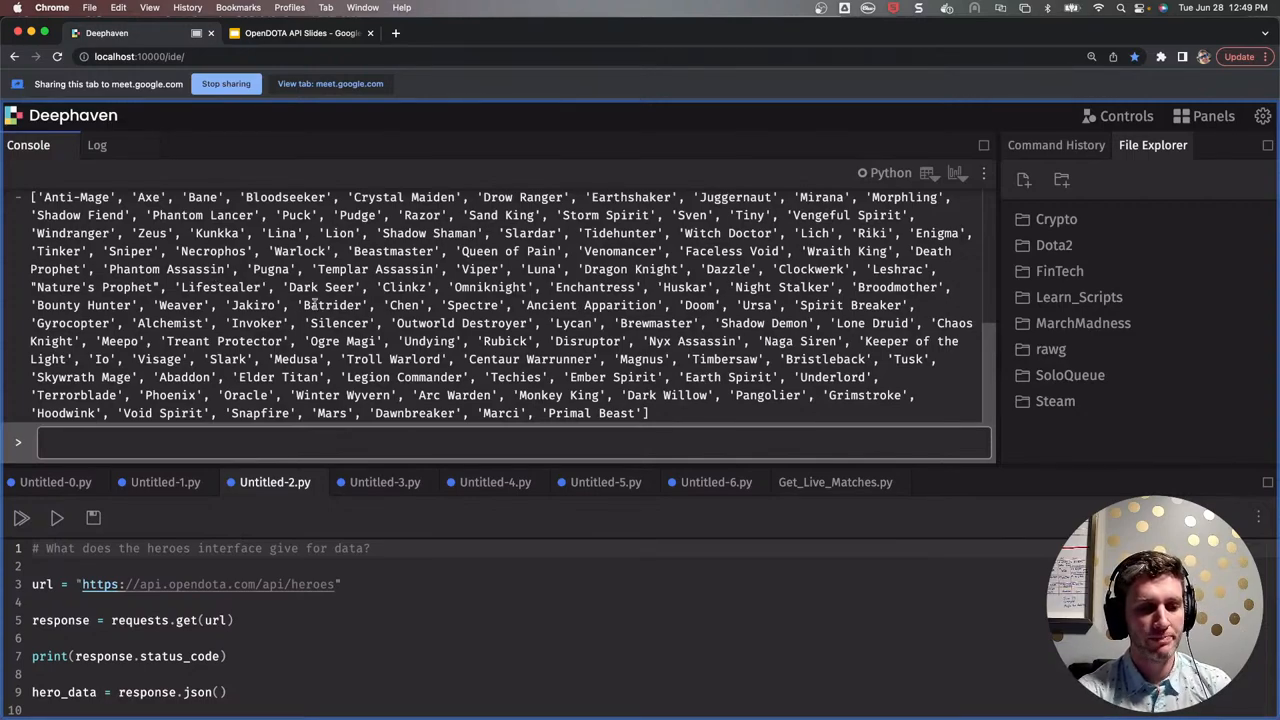
{"action": "left_click", "coordinate": [384, 482]}
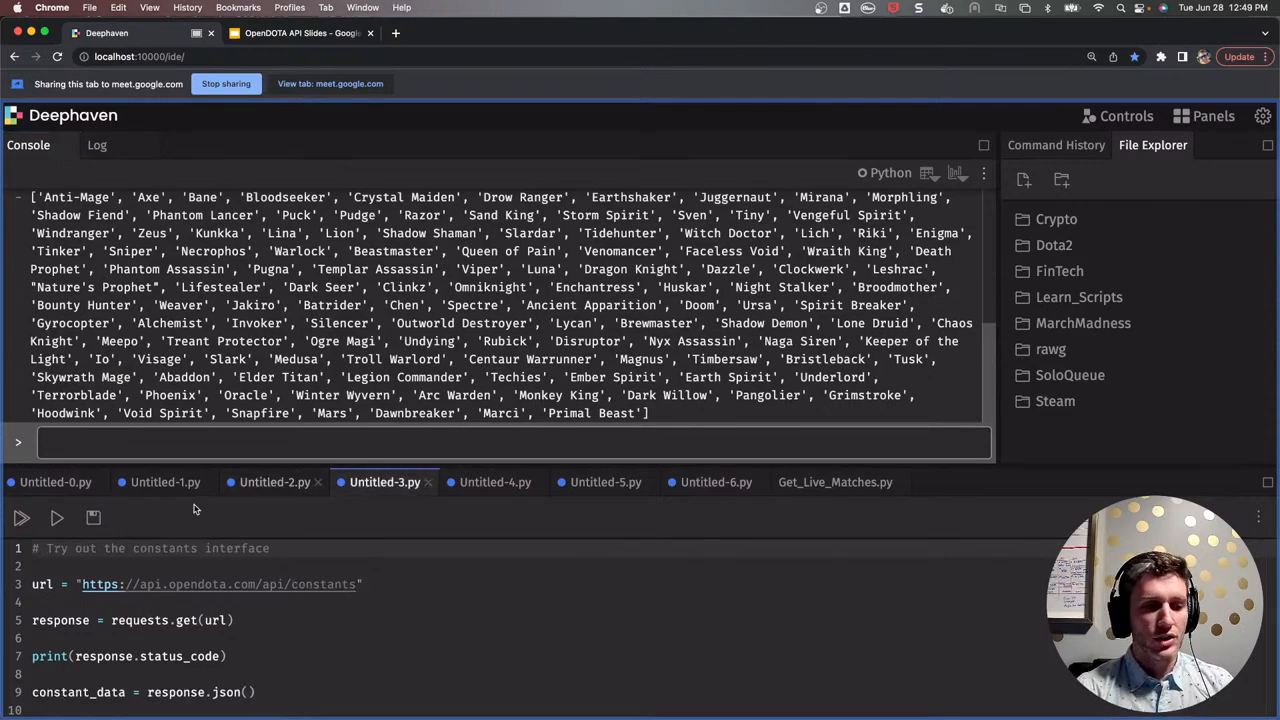
- Run Untitled-3.py to print status 200 and the constant resource names like abilities and heroes
{"action": "left_click", "coordinate": [20, 516]}
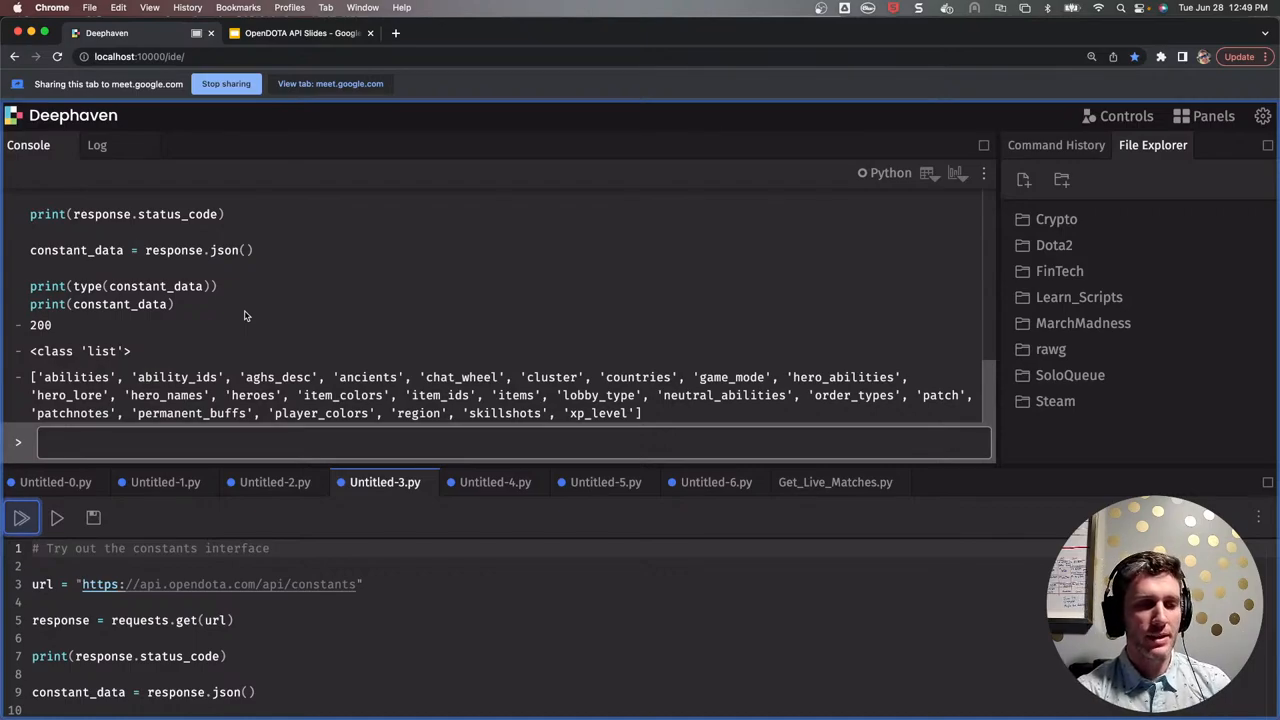
{"action": "mouse_move", "coordinate": [158, 376]}
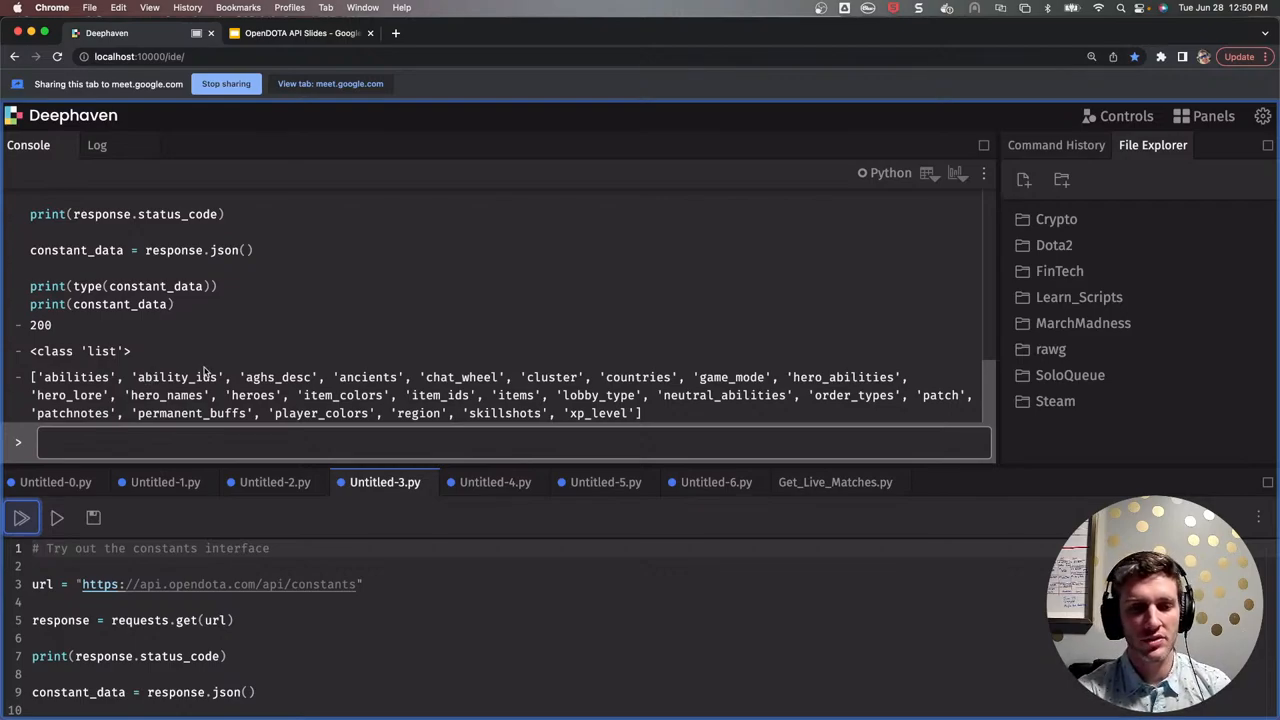
{"action": "mouse_move", "coordinate": [324, 544]}
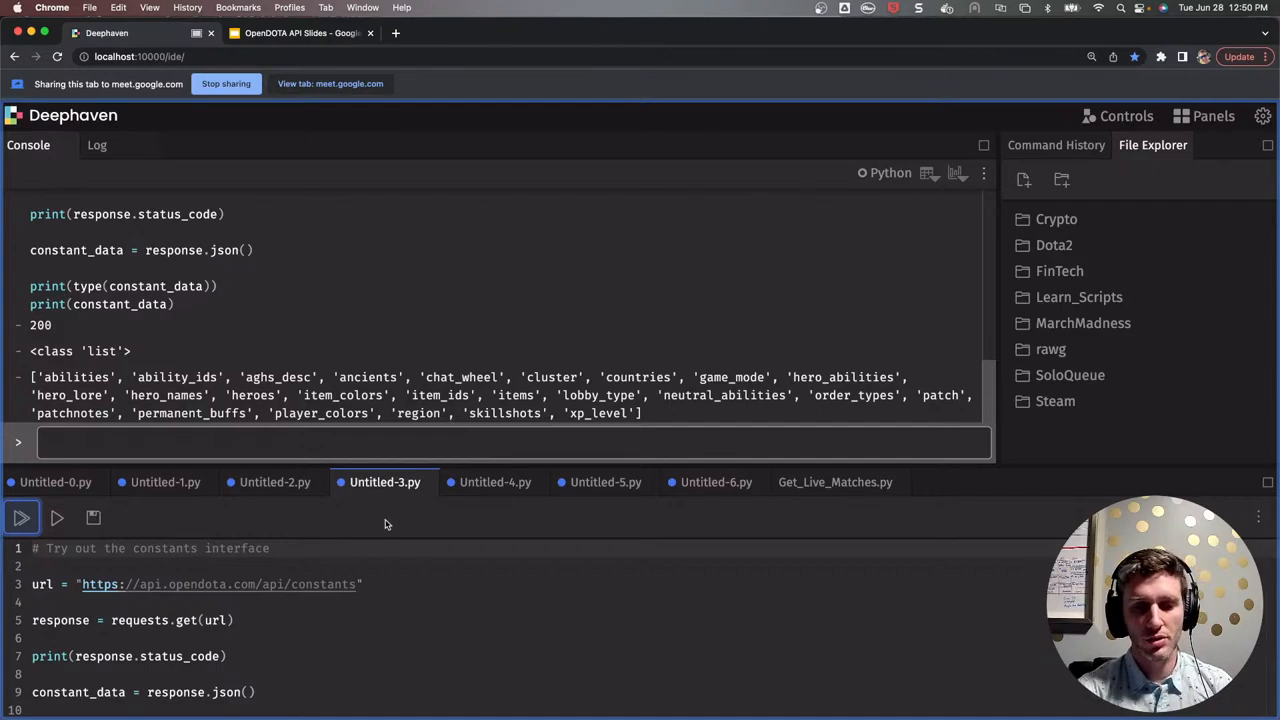
{"action": "left_click", "coordinate": [496, 482]}
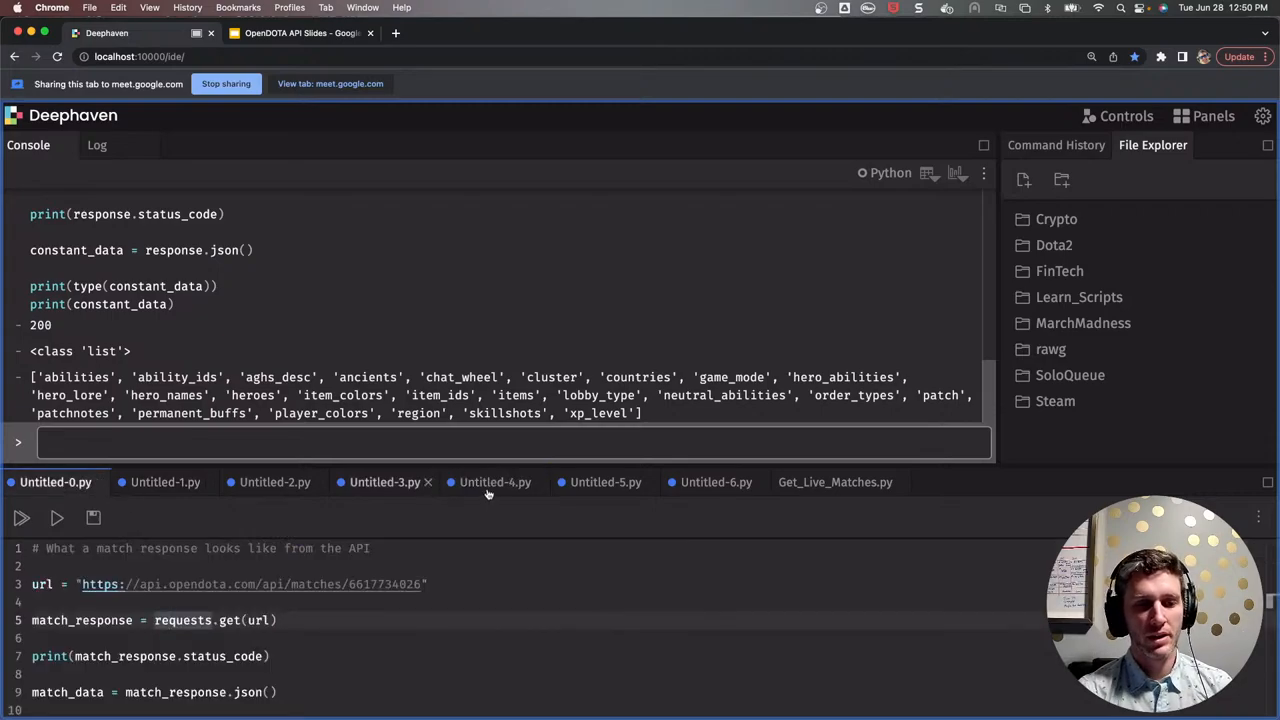
{"action": "left_click", "coordinate": [496, 482]}
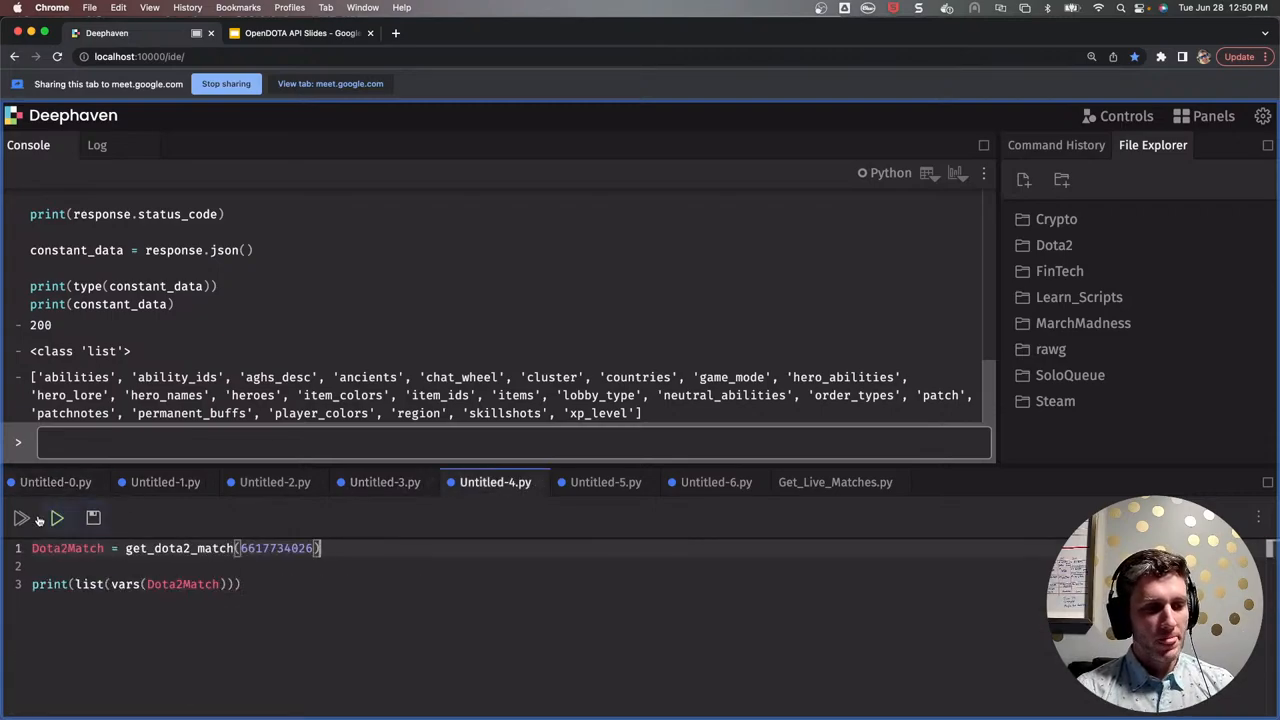
{"action": "left_click", "coordinate": [20, 518]}
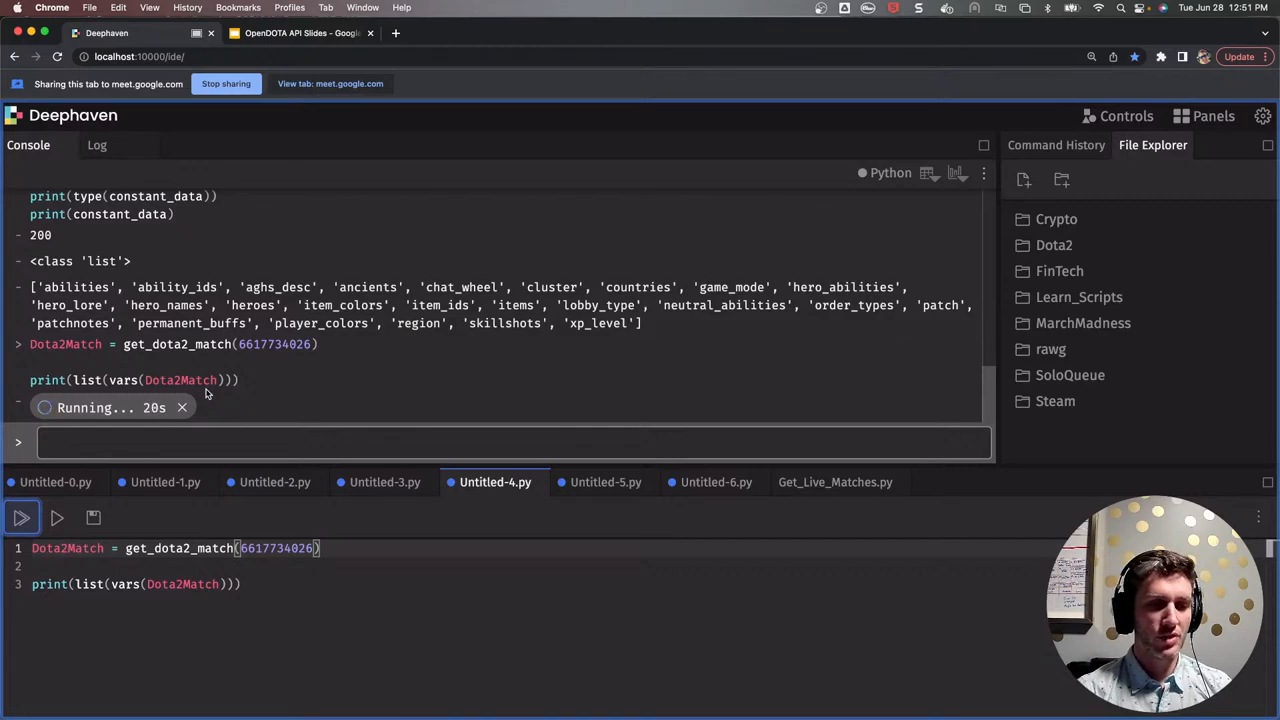
{"action": "mouse_move", "coordinate": [276, 388]}
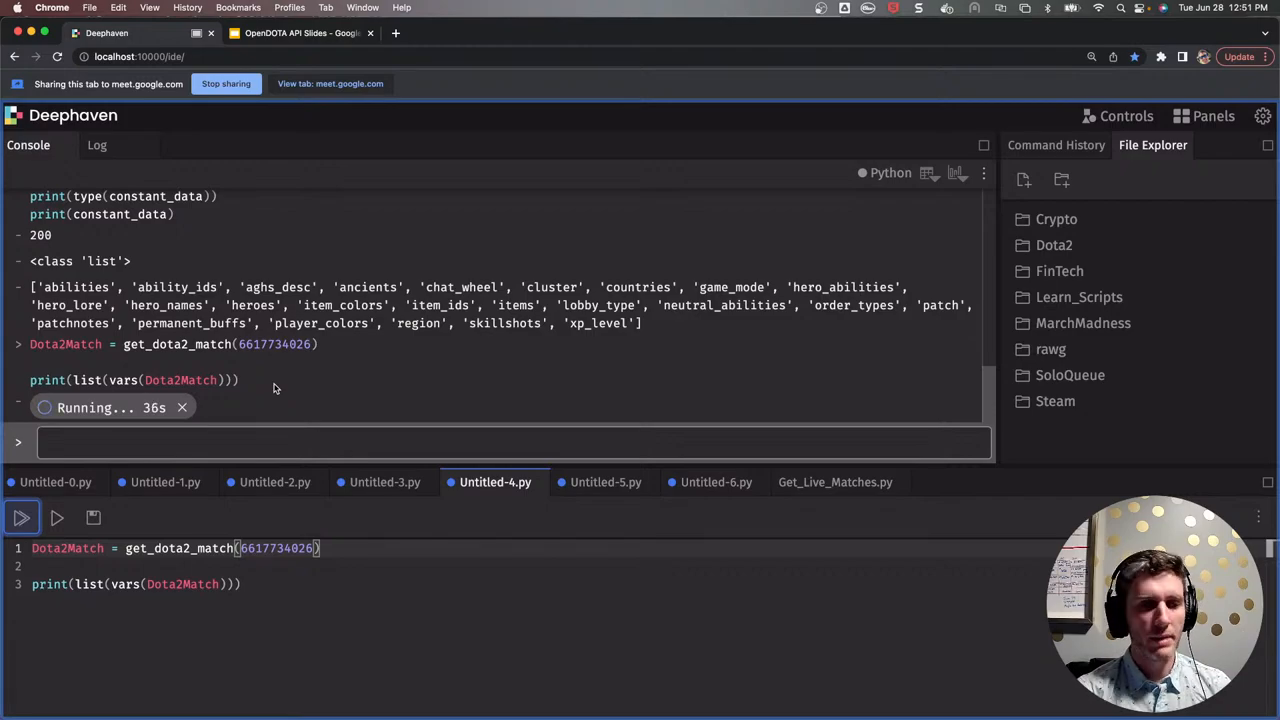
{"action": "mouse_move", "coordinate": [298, 380]}
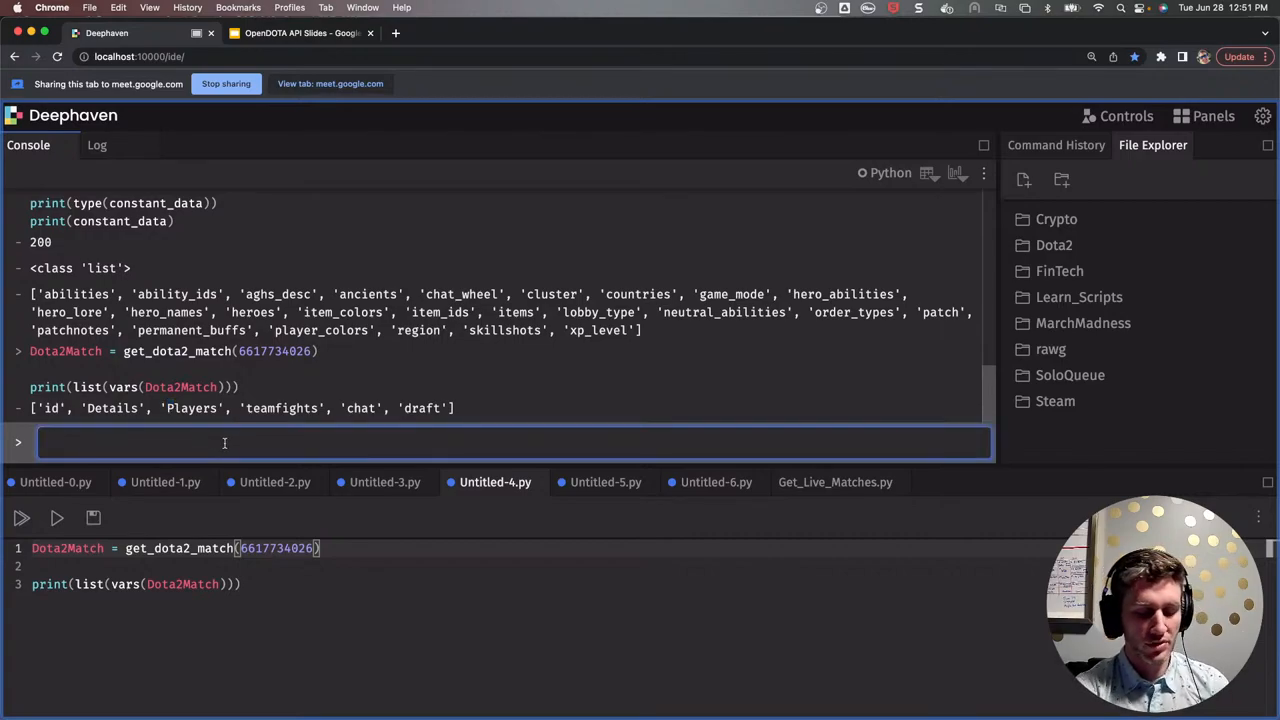
- Enter chat_table = Dota2Match.chat in the console and scroll the timed chat messages
{"action": "type", "text": "chat_table"}
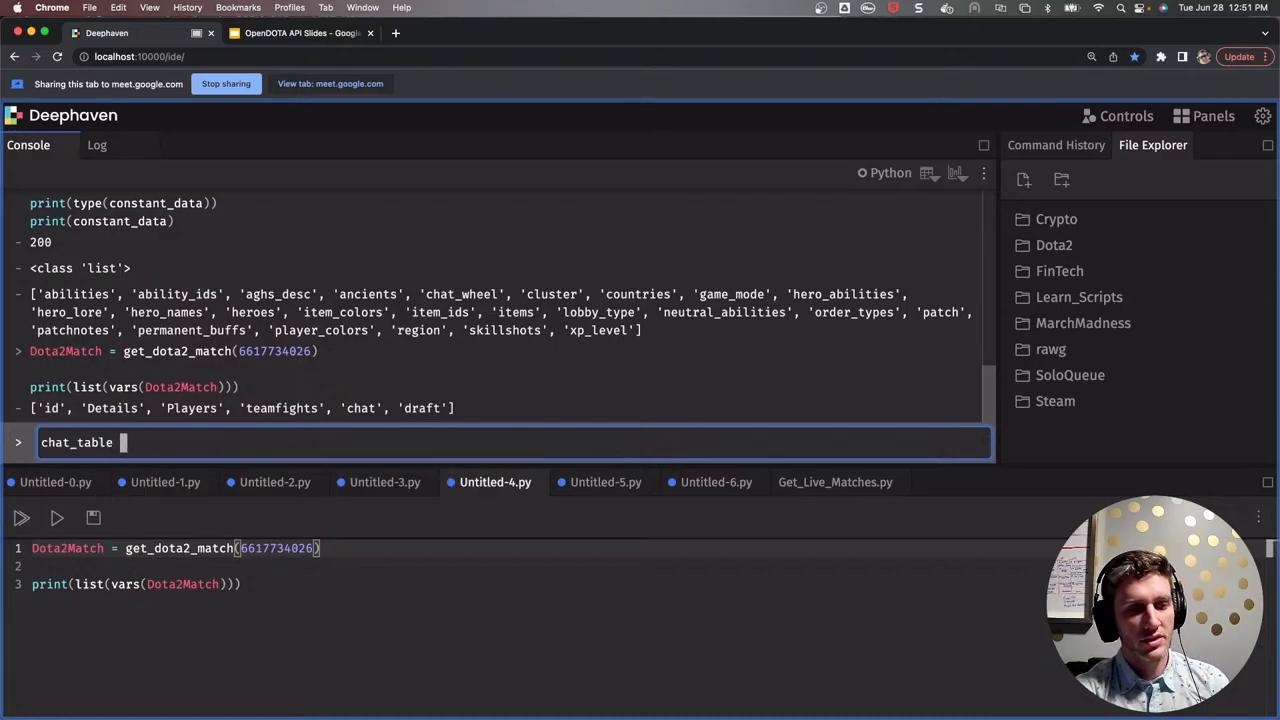
{"action": "type", "text": "= D"}
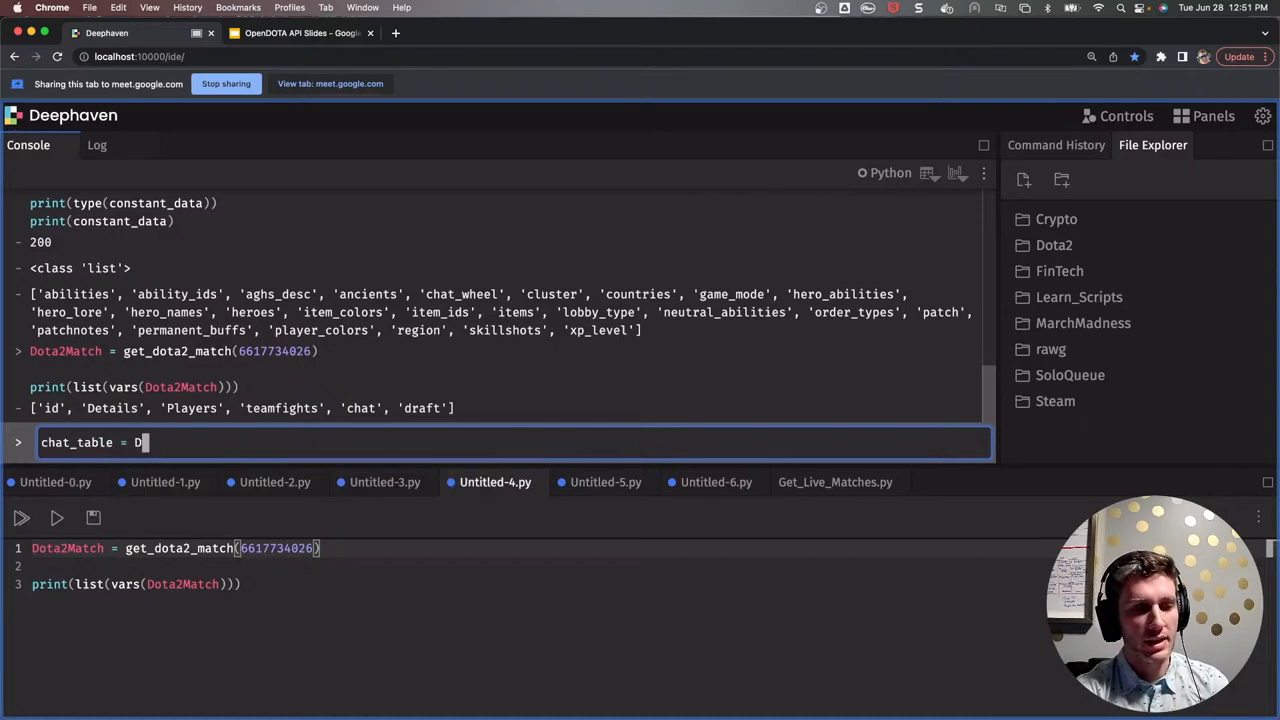
{"action": "type", "text": "ota2Match.cha"}
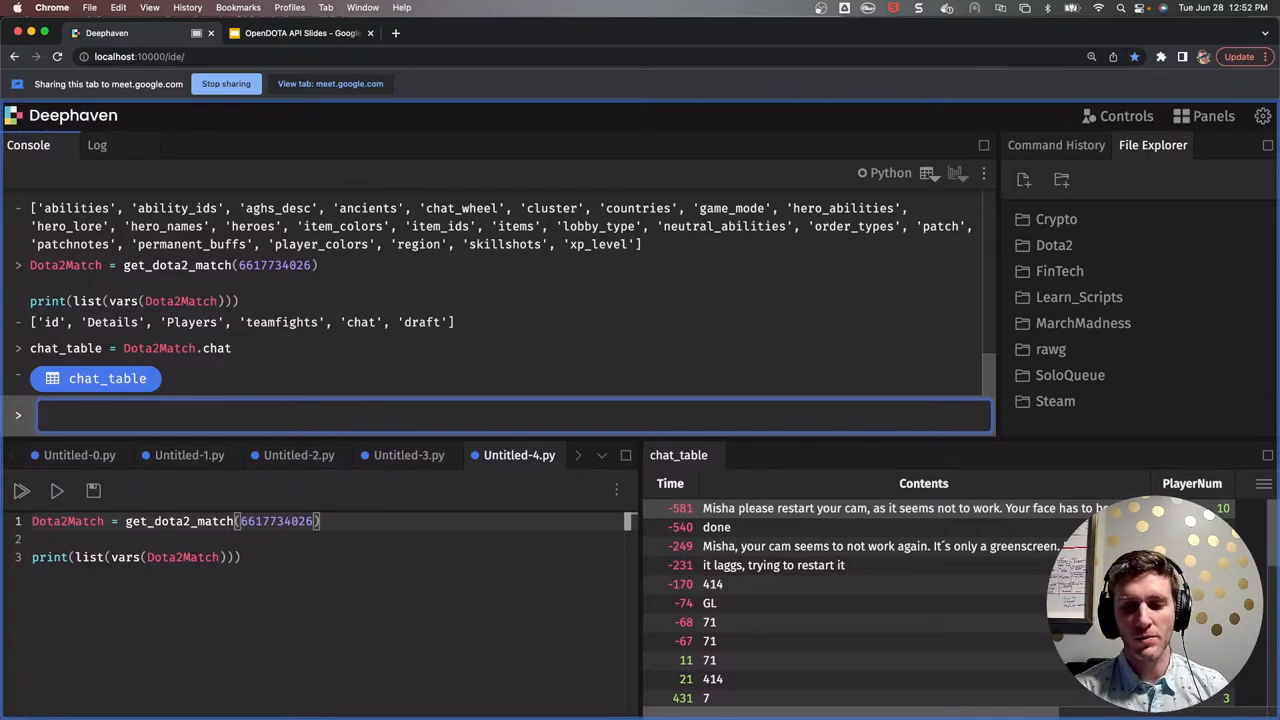
{"action": "scroll", "scroll_direction": "down", "scroll_amount": 3}
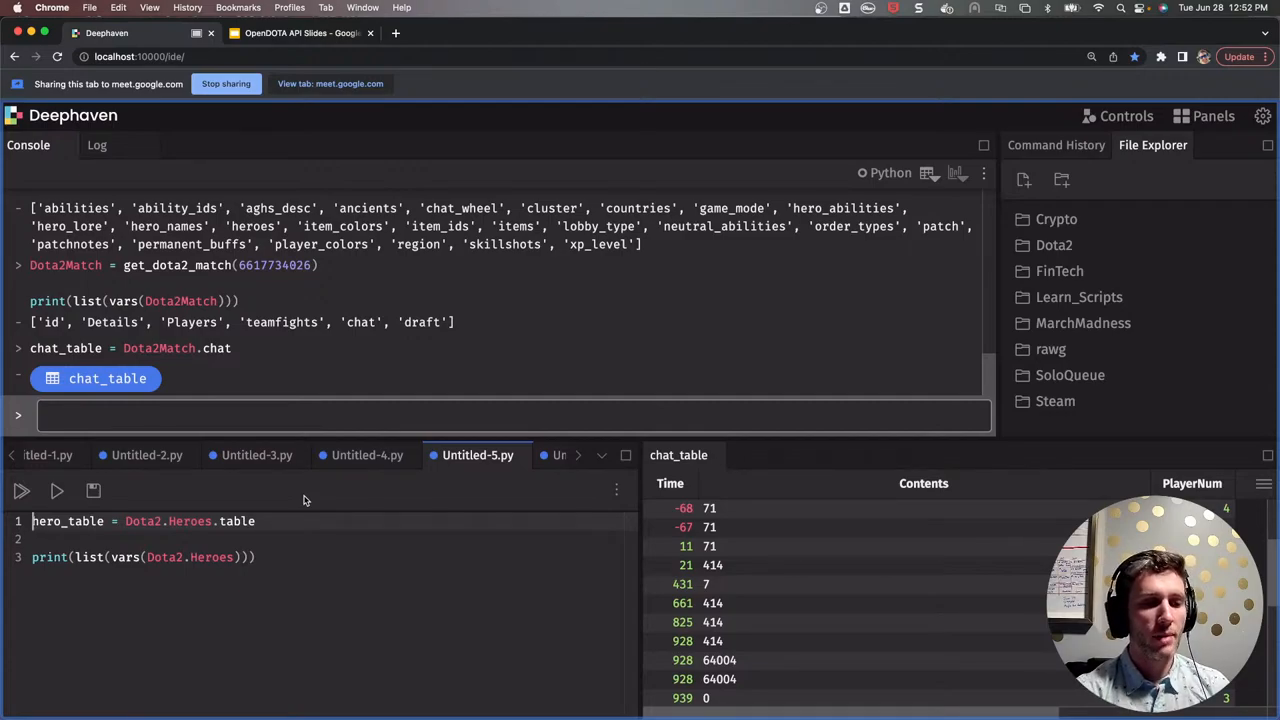
{"action": "mouse_move", "coordinate": [20, 490]}
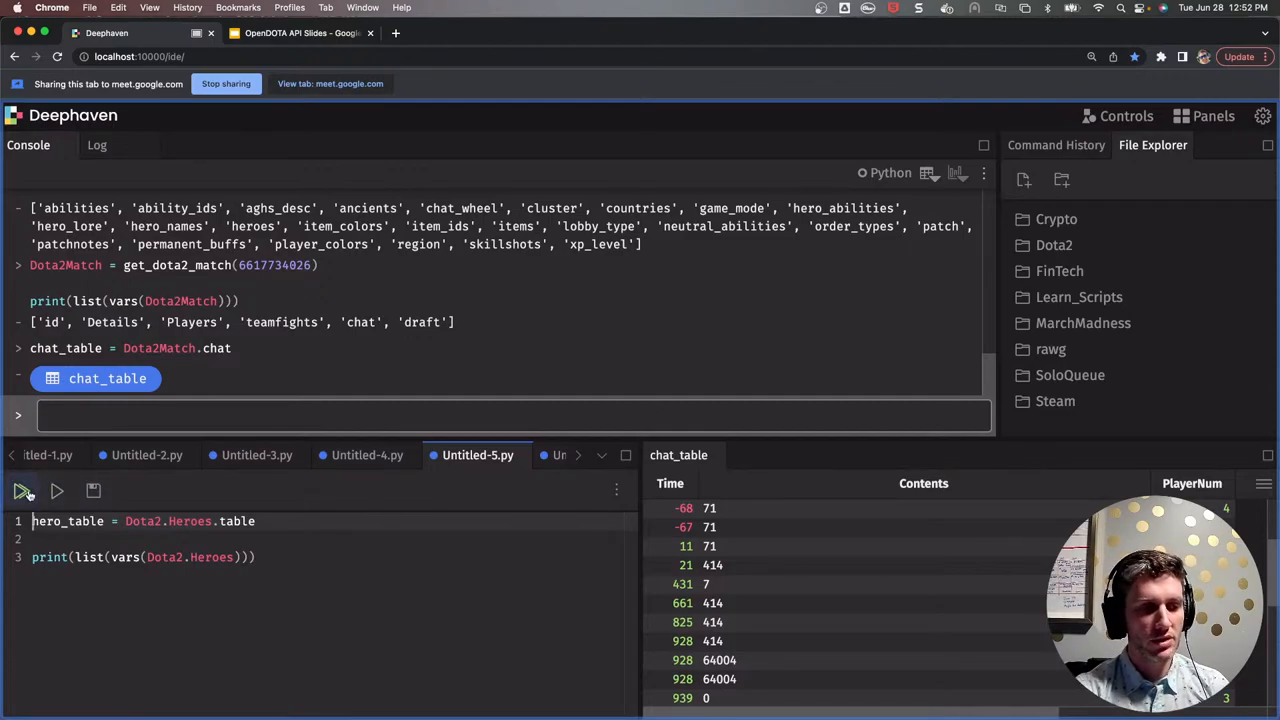
- Run Untitled-5.py to build hero_table = Dota2.Heroes.table showing heroes with roles
{"action": "left_click", "coordinate": [22, 490]}
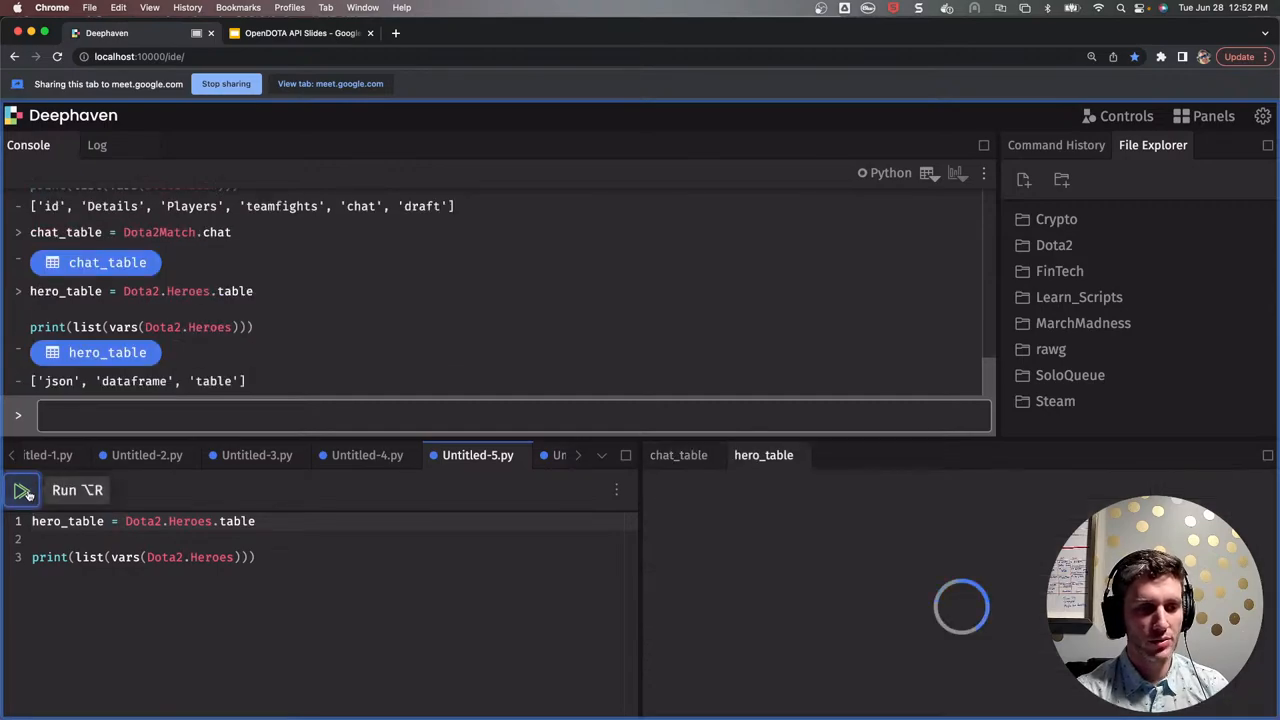
{"action": "left_click", "coordinate": [22, 490]}
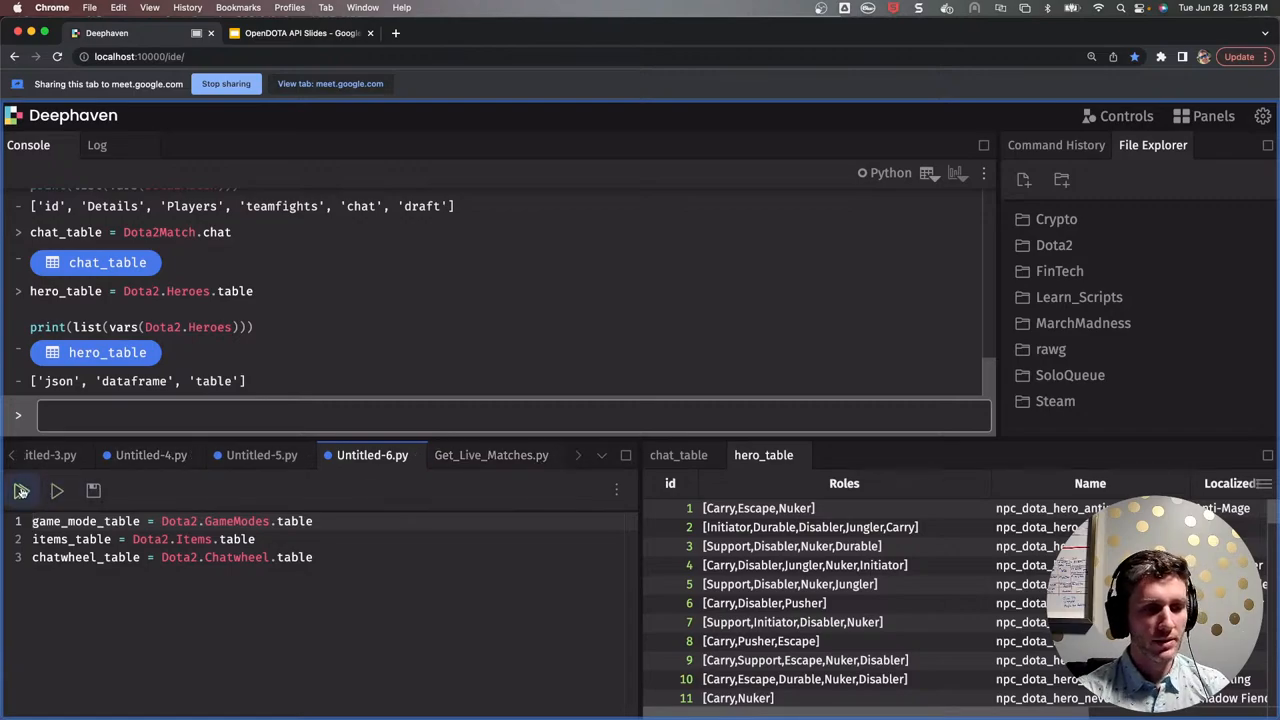
- Run Untitled-6.py creating game_mode_table, items_table and chatwheel_table, then view game modes
{"action": "left_click", "coordinate": [18, 490]}
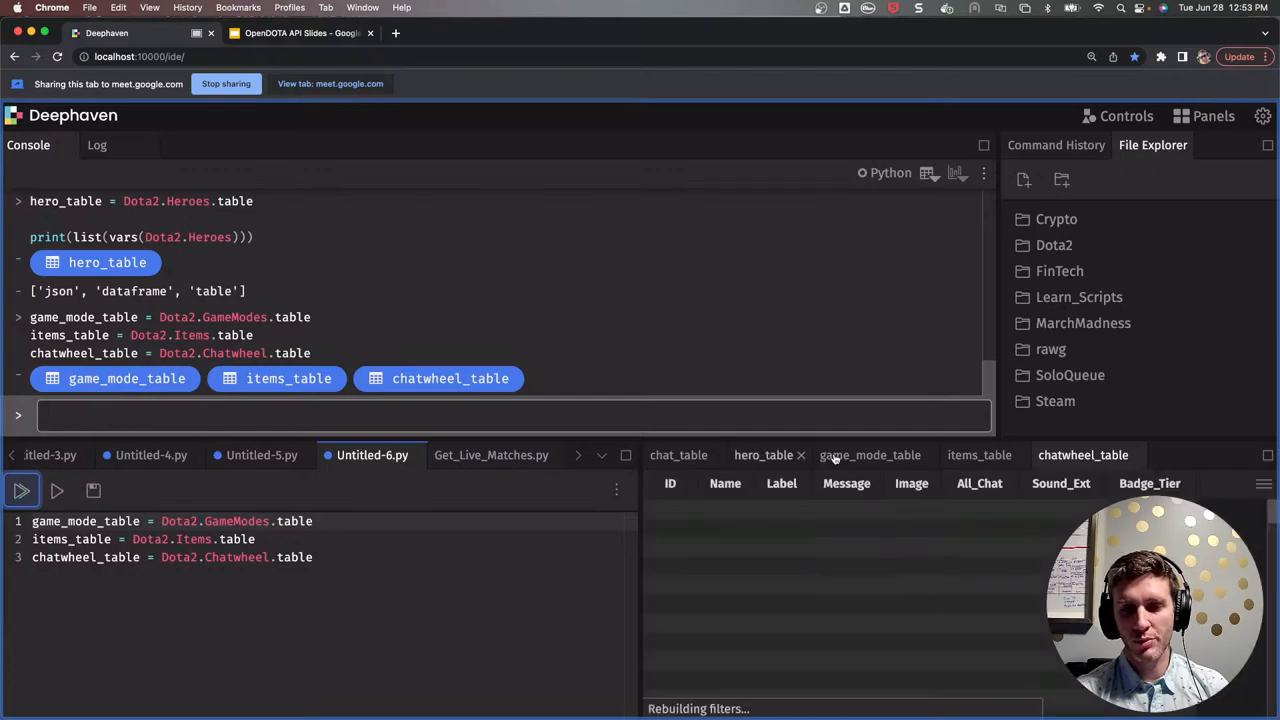
{"action": "left_click", "coordinate": [868, 456]}
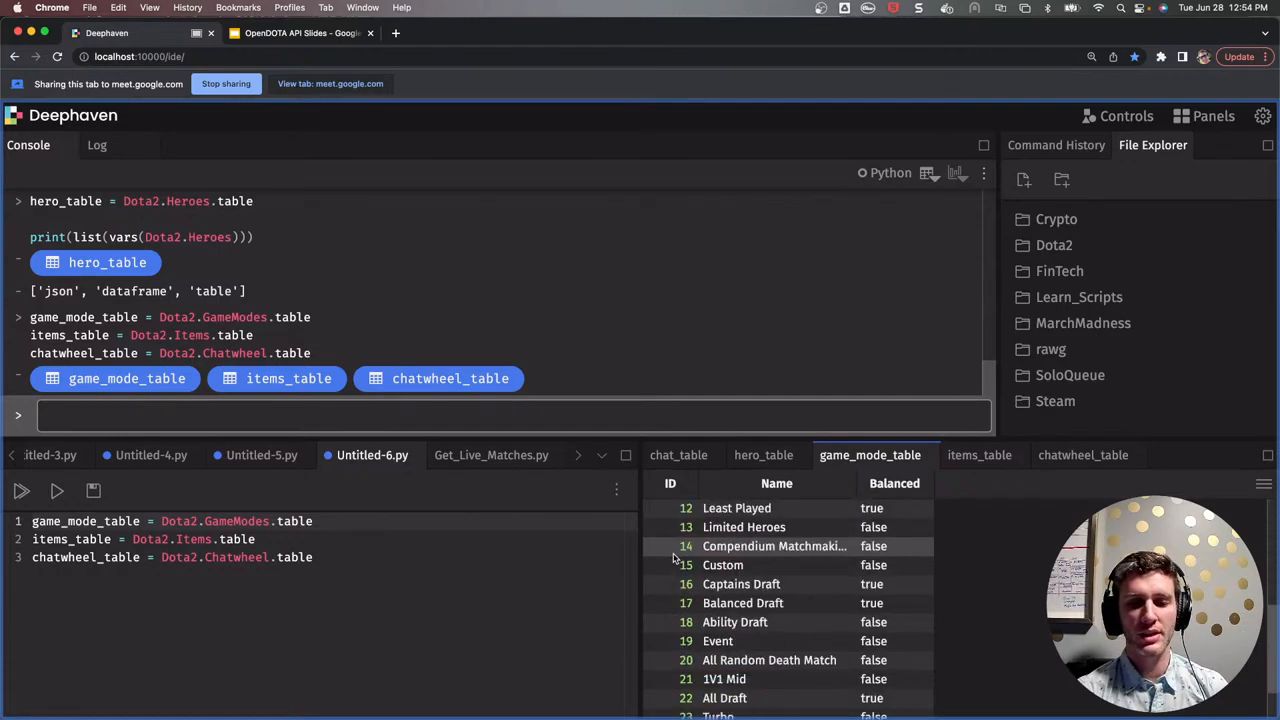
{"action": "scroll", "scroll_direction": "down", "scroll_amount": 3}
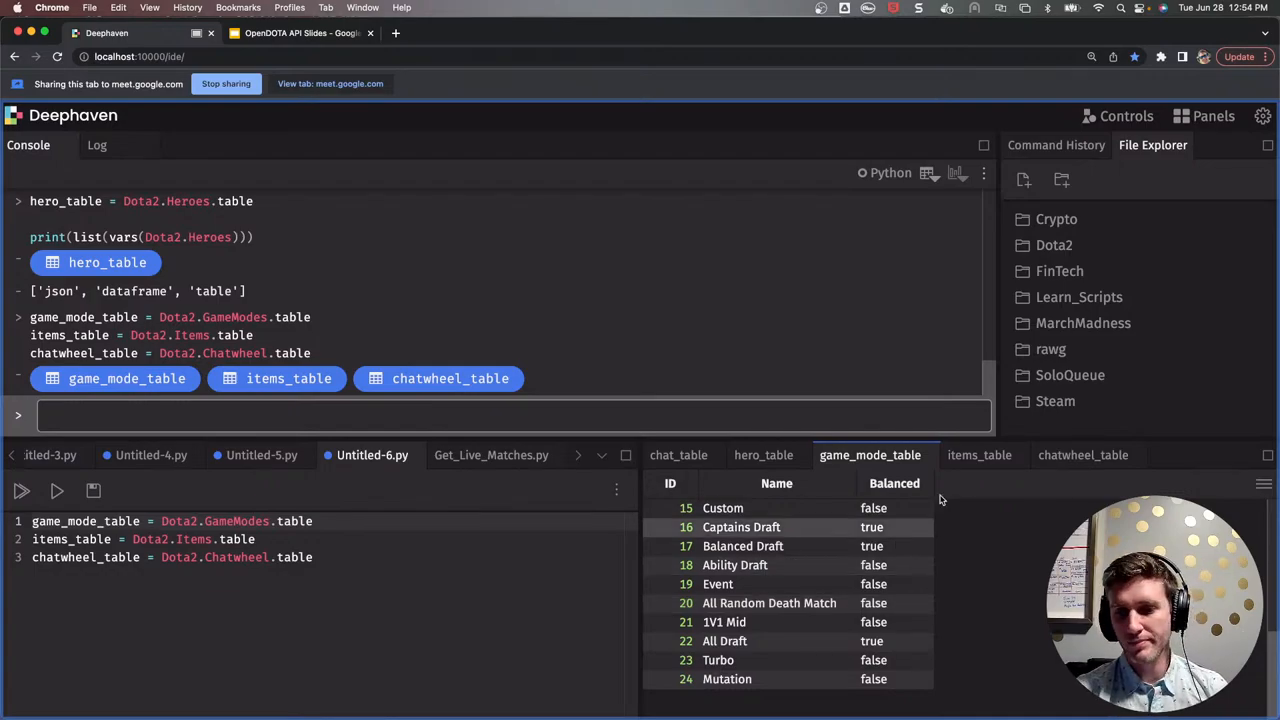
- Show items_table and scroll right through its tooltip, attribute and note columns
{"action": "left_click", "coordinate": [980, 456]}
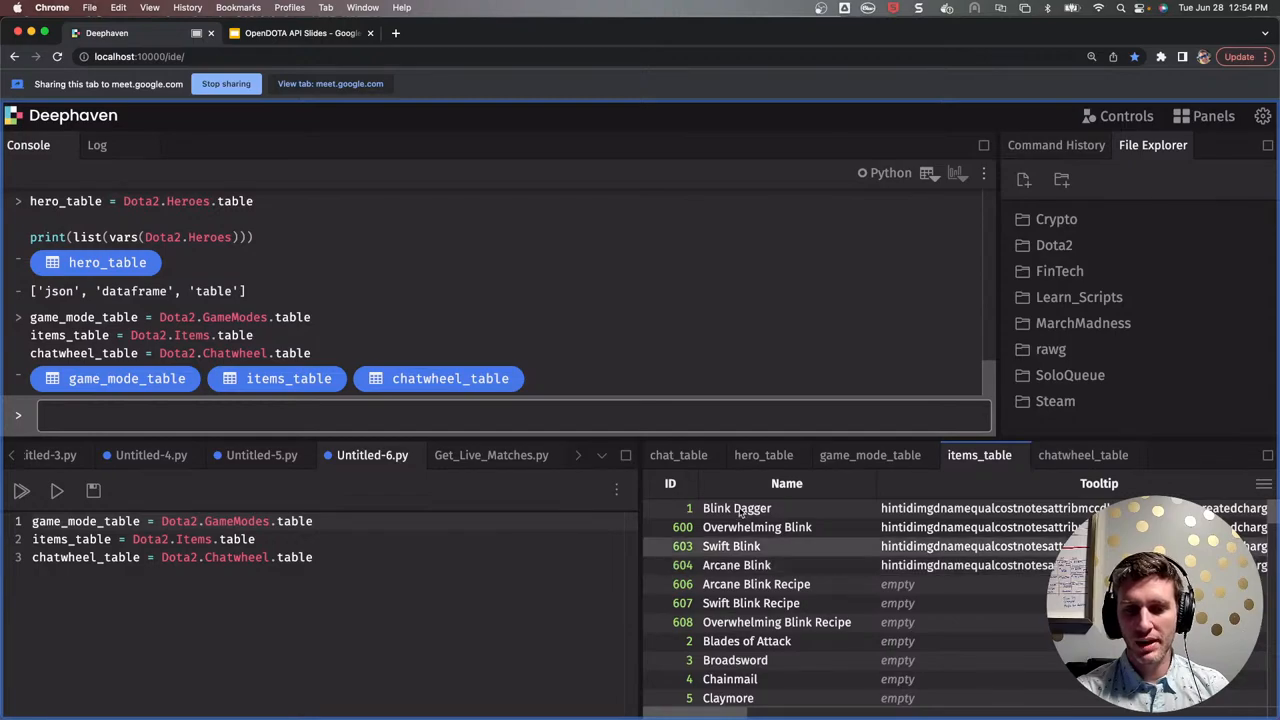
{"action": "mouse_move", "coordinate": [670, 482]}
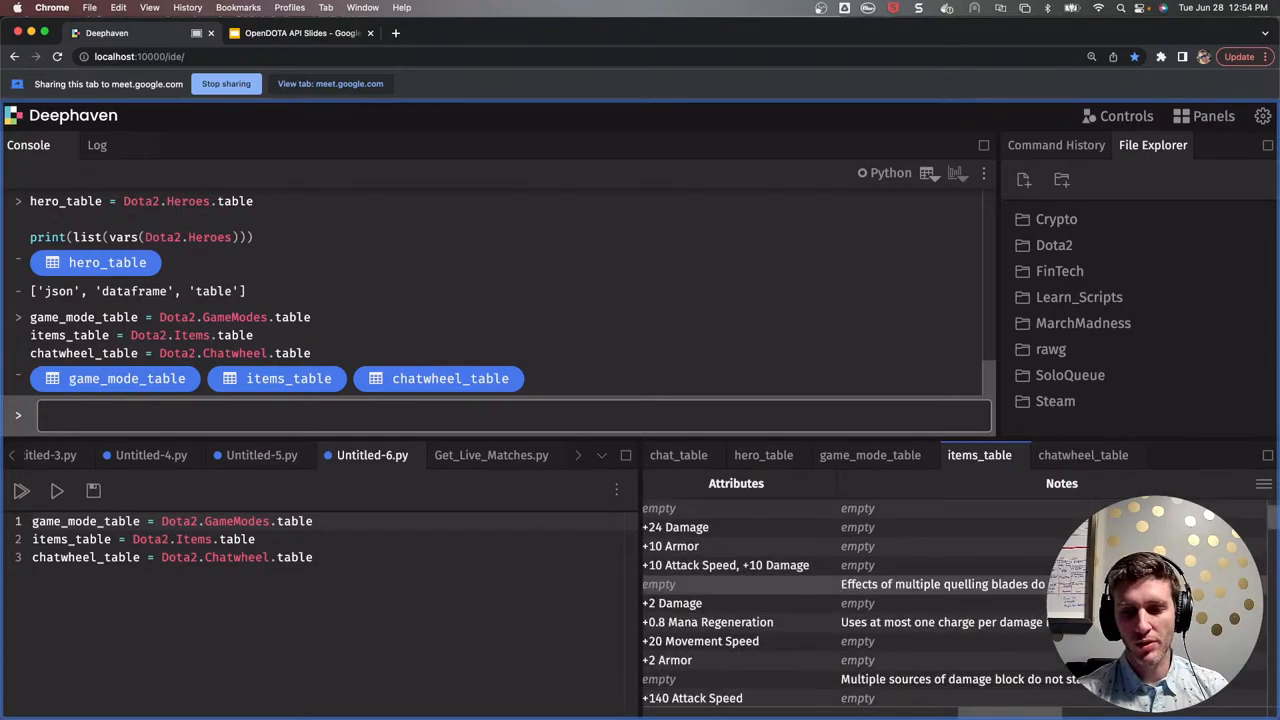
{"action": "mouse_move", "coordinate": [1002, 592]}
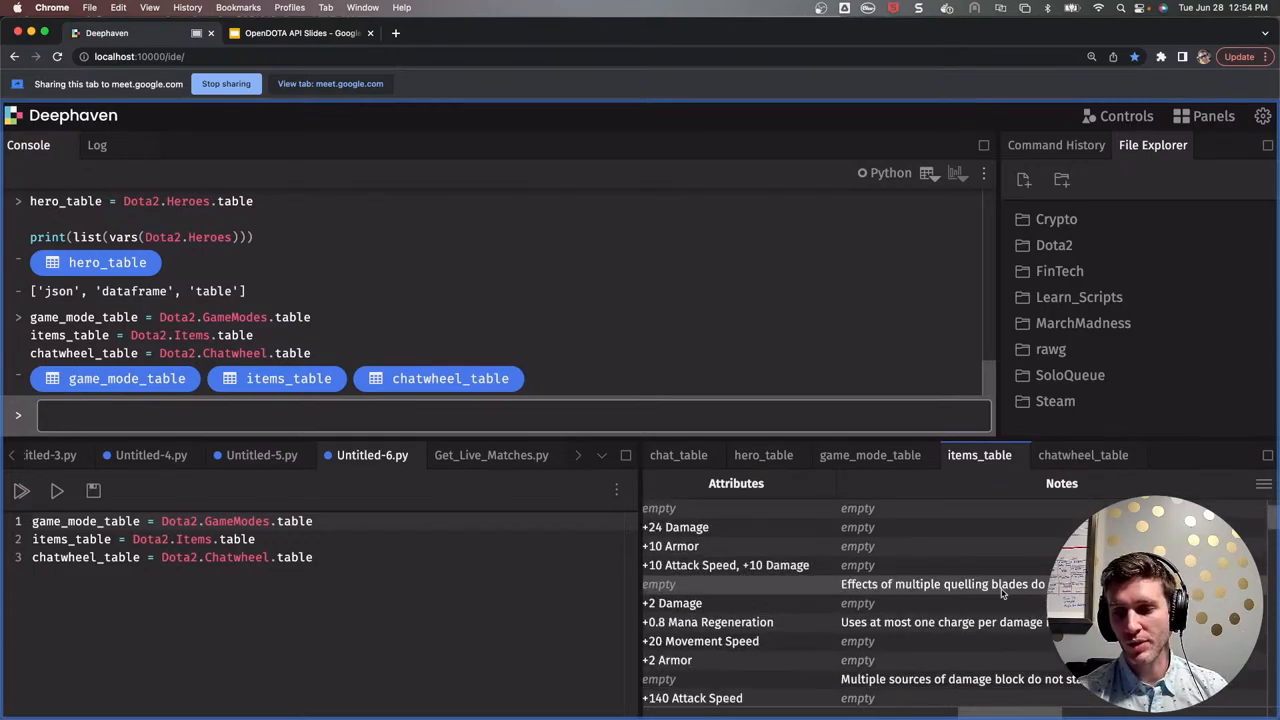
{"action": "scroll", "scroll_direction": "right", "scroll_amount": 3}
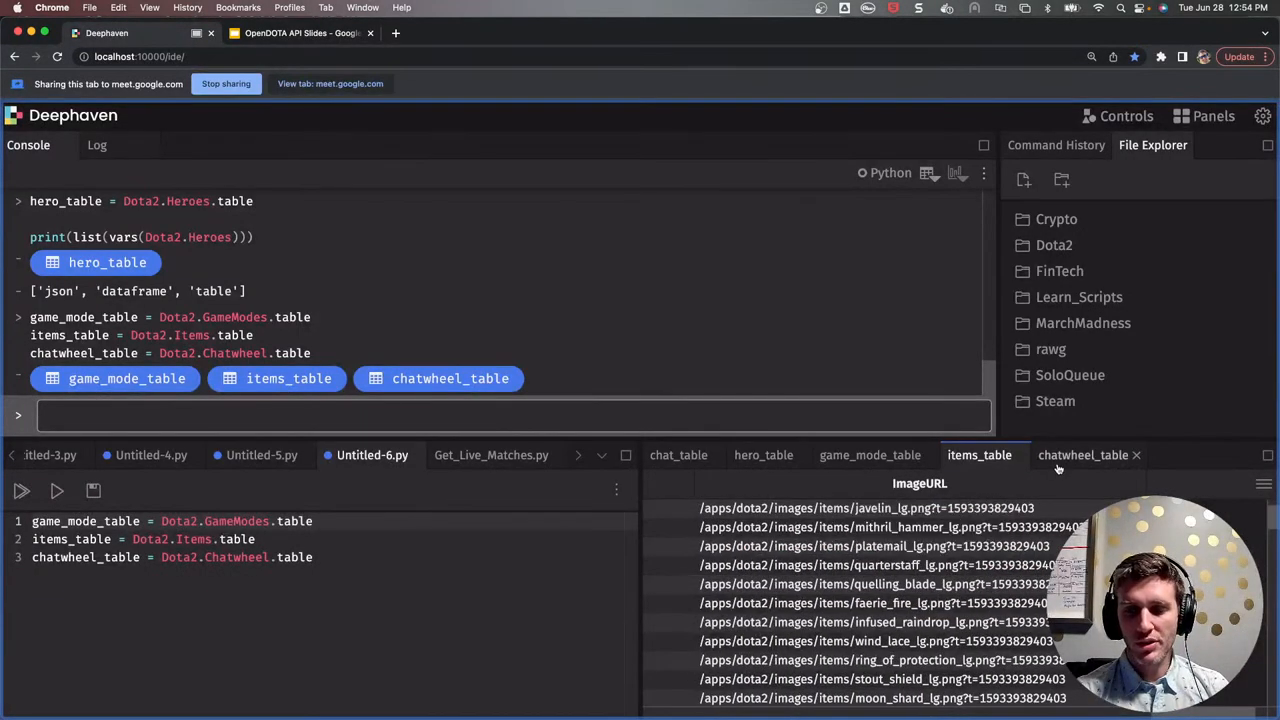
- Show chatwheel_table and browse down past the Chinese and Korean lines to the spray entries
{"action": "left_click", "coordinate": [1084, 456]}
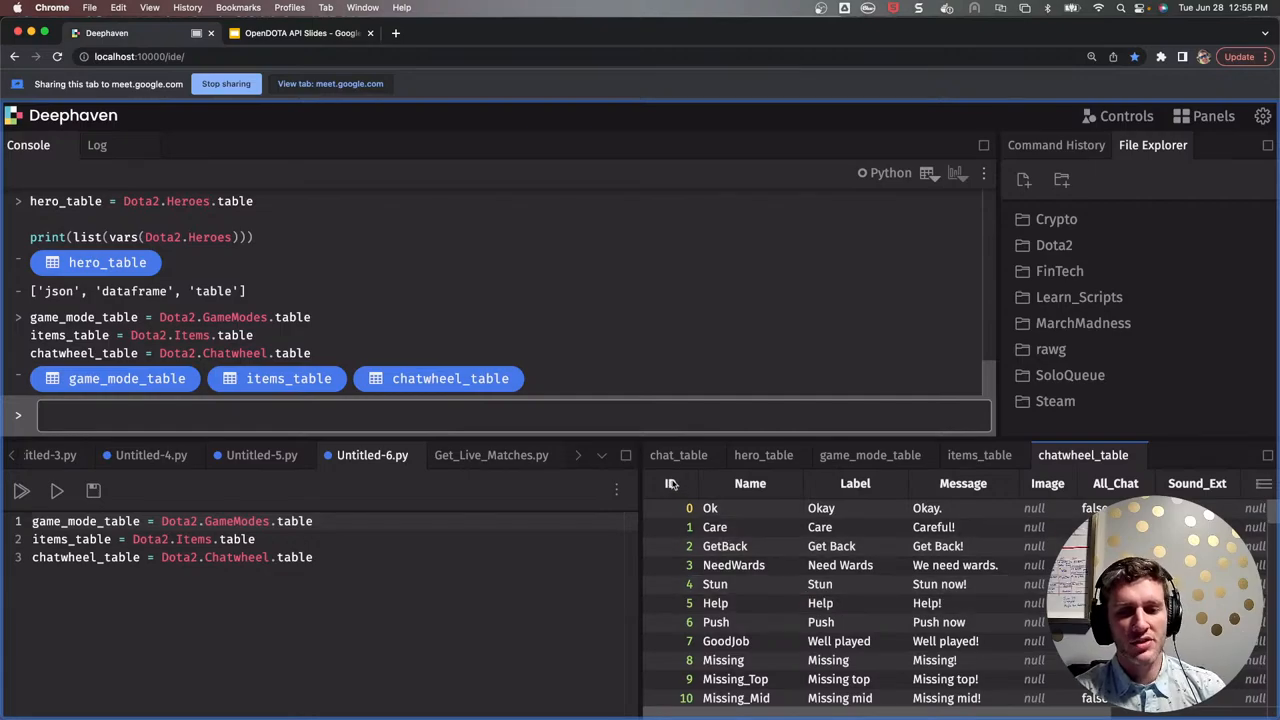
{"action": "scroll", "scroll_direction": "down", "scroll_amount": 3}
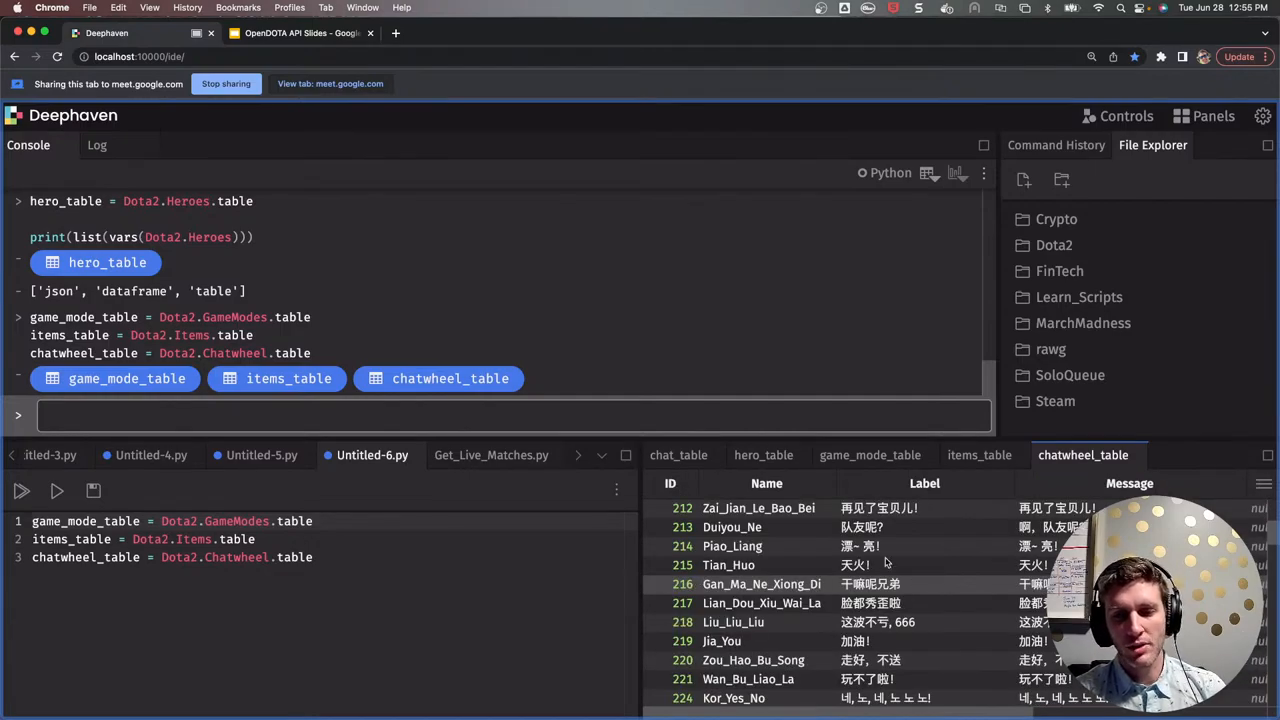
{"action": "scroll", "scroll_direction": "down", "scroll_amount": 3}
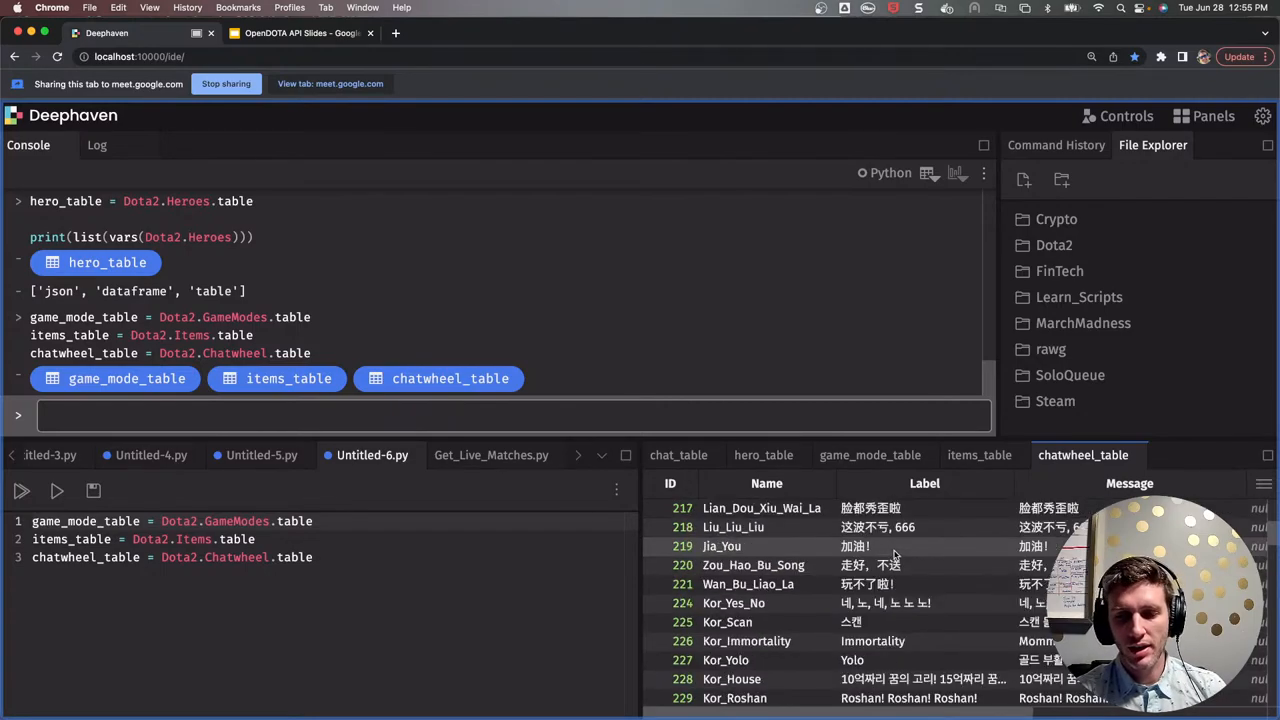
{"action": "scroll", "scroll_direction": "down", "scroll_amount": 3}
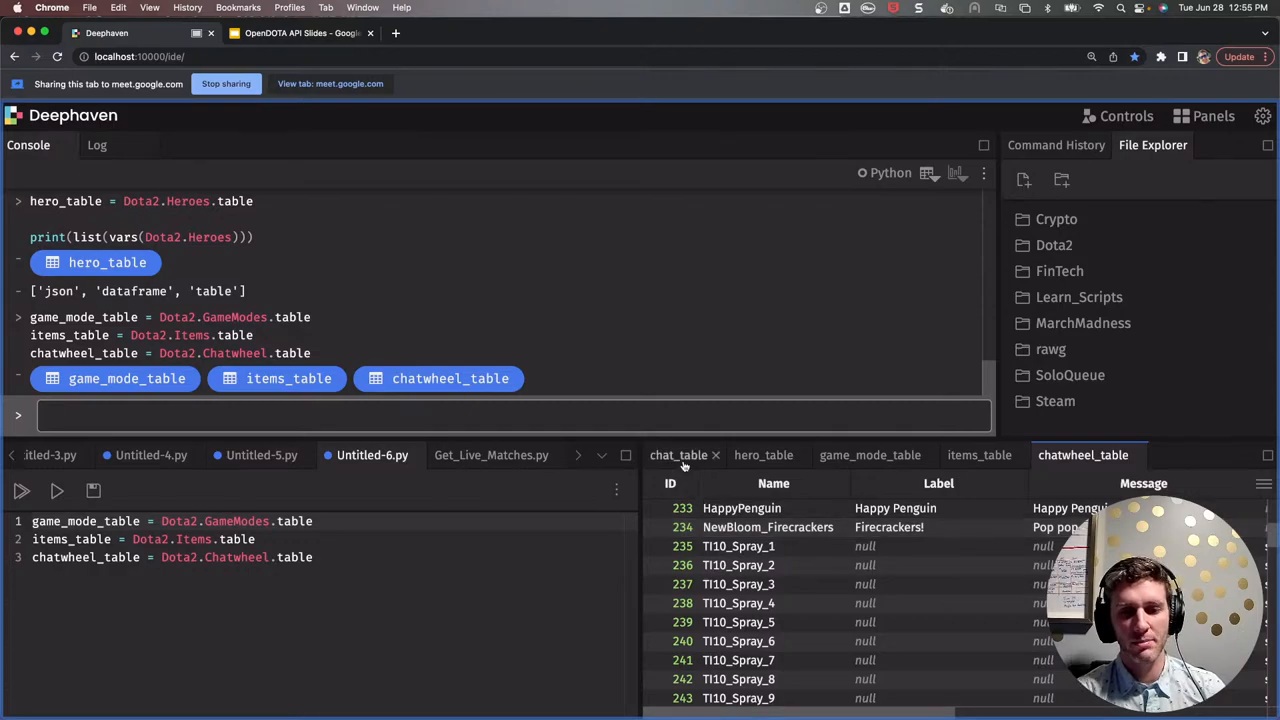
{"action": "left_click", "coordinate": [678, 456]}
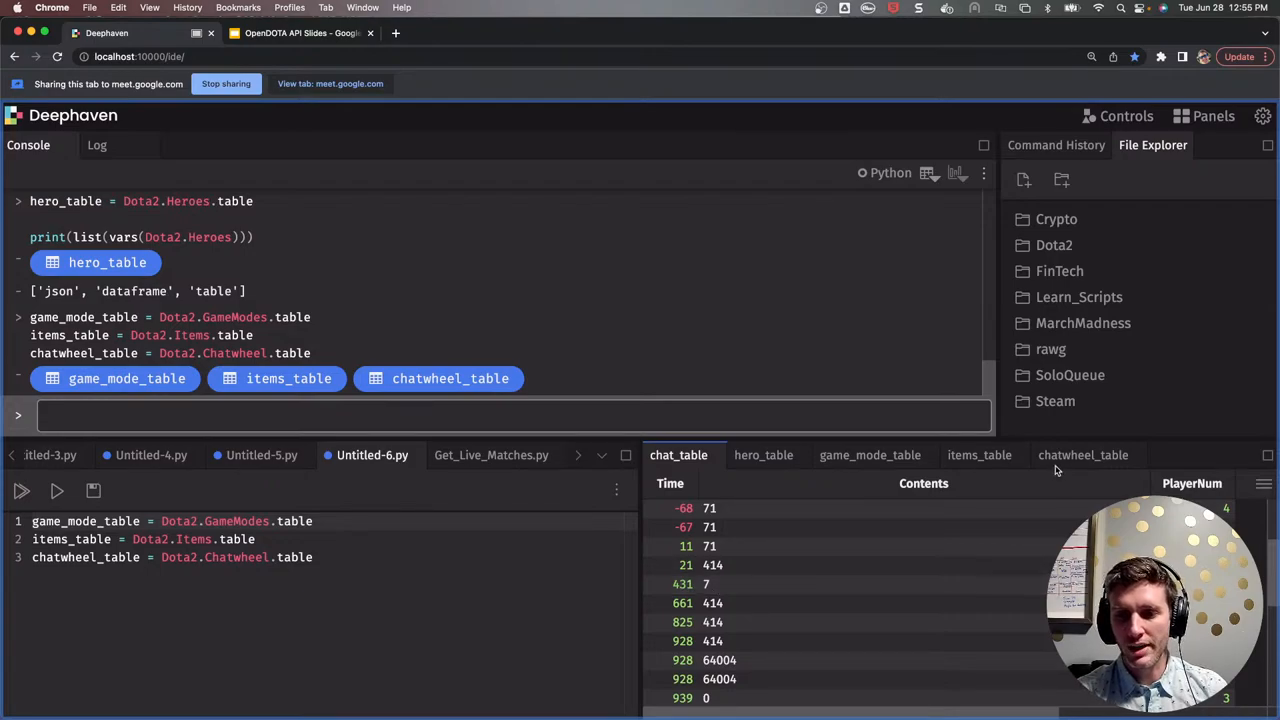
{"action": "left_click", "coordinate": [1084, 456]}
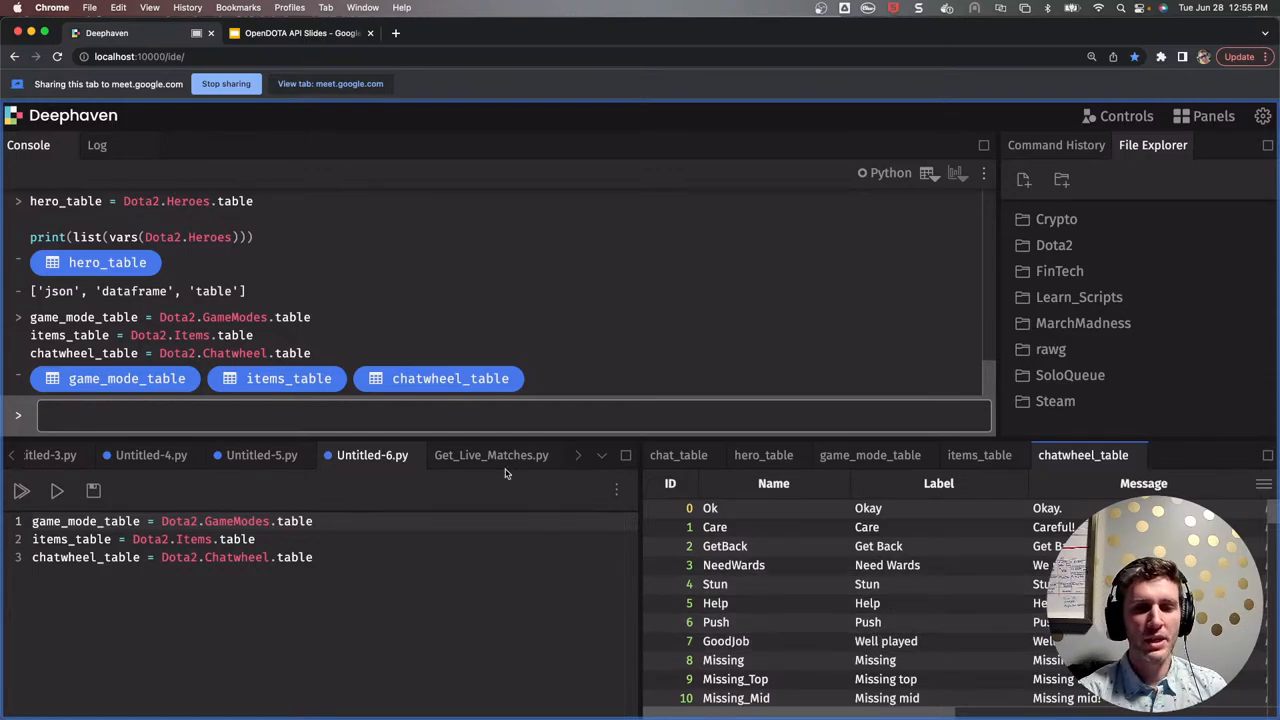
- Switch to the Get_Live_Matches.py editor so the script can be run
{"action": "left_click", "coordinate": [490, 456]}
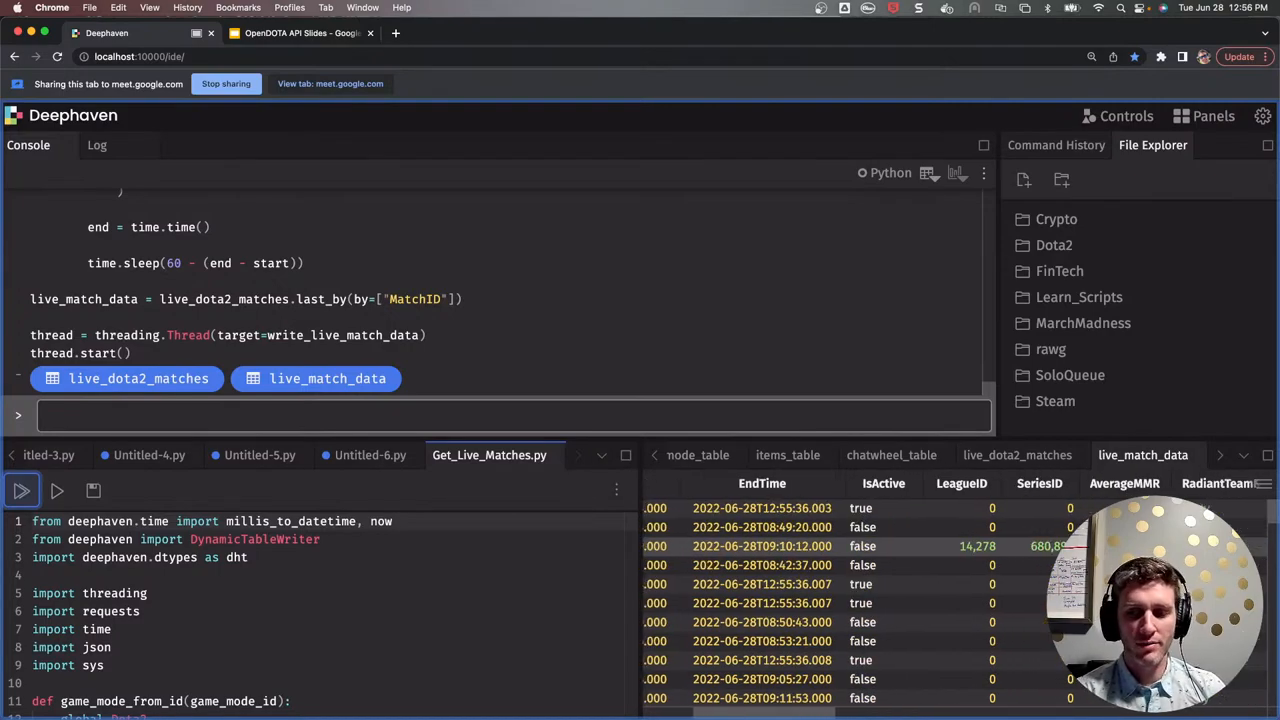
- Review live_match_data's team names, scores, player IDs, game mode and building state, then match IDs and times
{"action": "scroll", "scroll_direction": "right", "scroll_amount": 3}
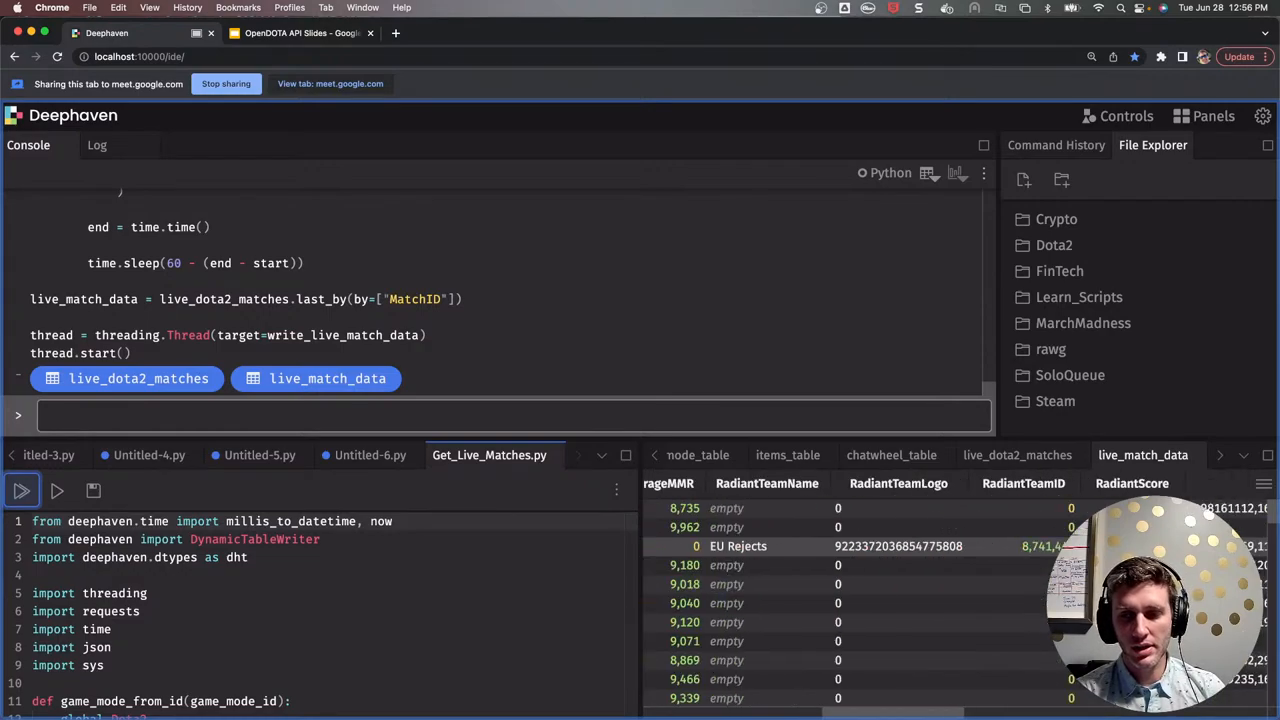
{"action": "scroll", "scroll_direction": "right", "scroll_amount": 3}
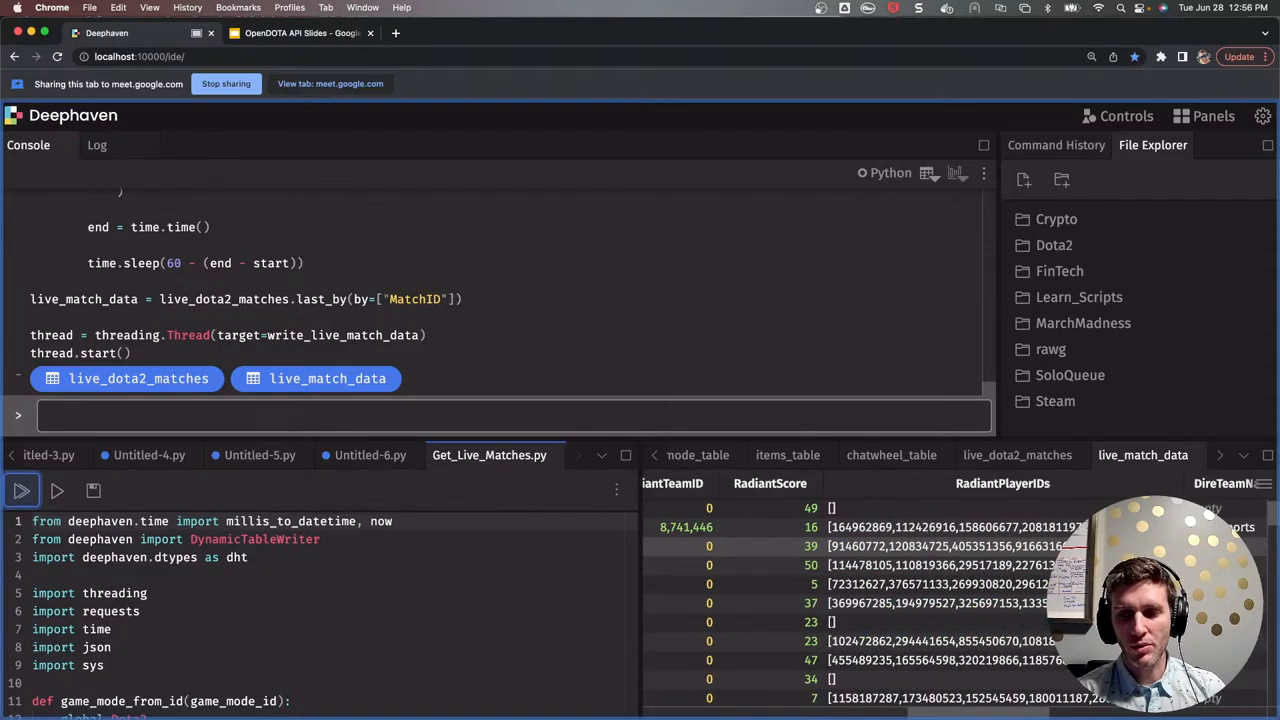
{"action": "scroll", "scroll_direction": "right", "scroll_amount": 3}
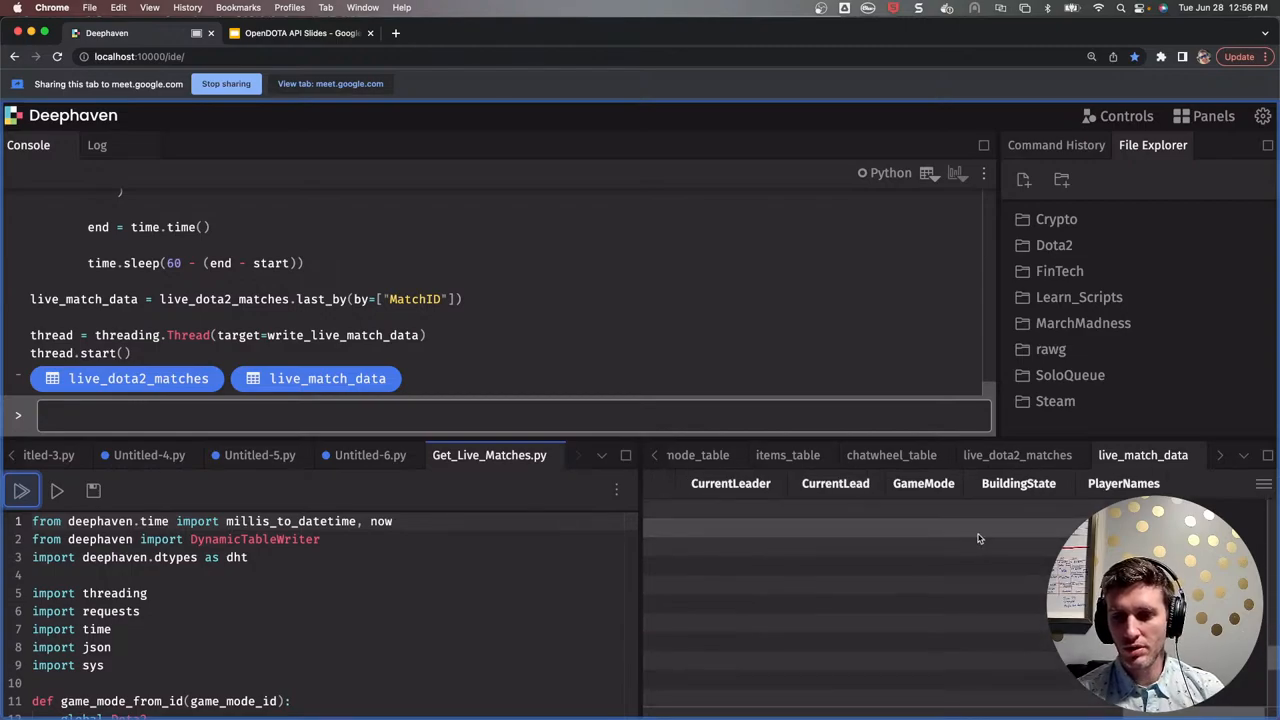
{"action": "scroll", "scroll_direction": "left", "scroll_amount": 3}
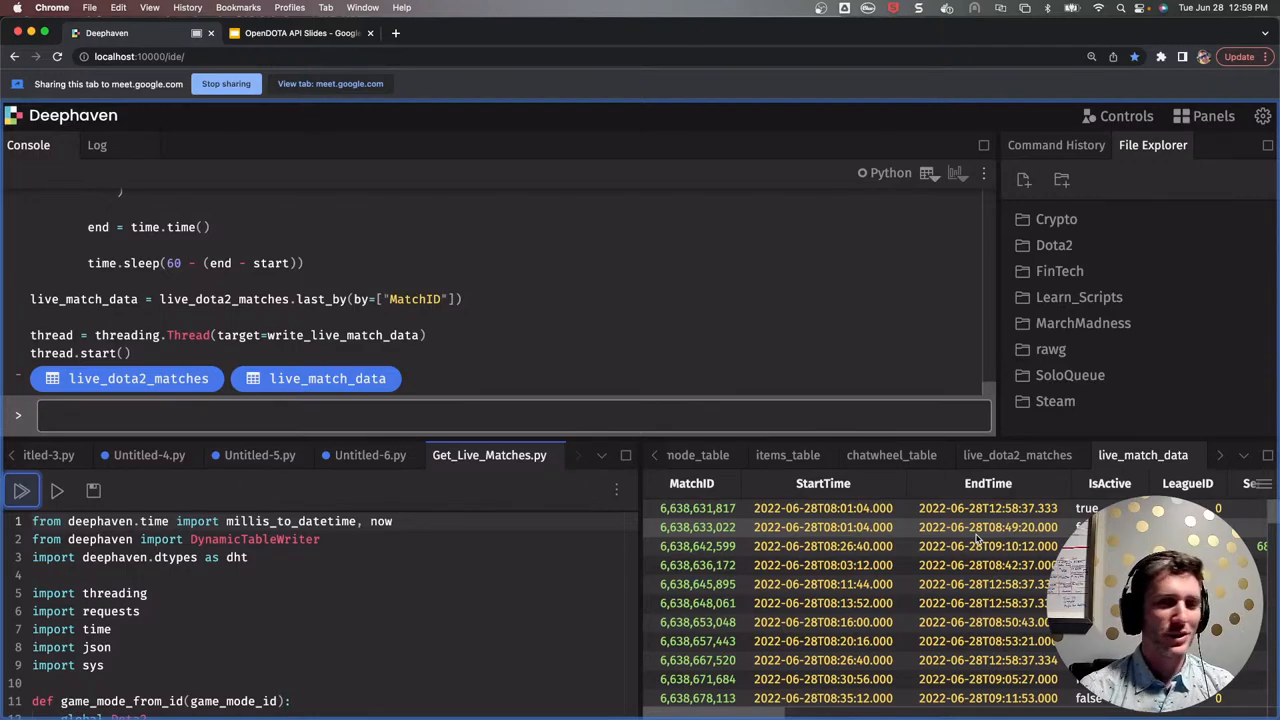
{"action": "mouse_move", "coordinate": [788, 446]}
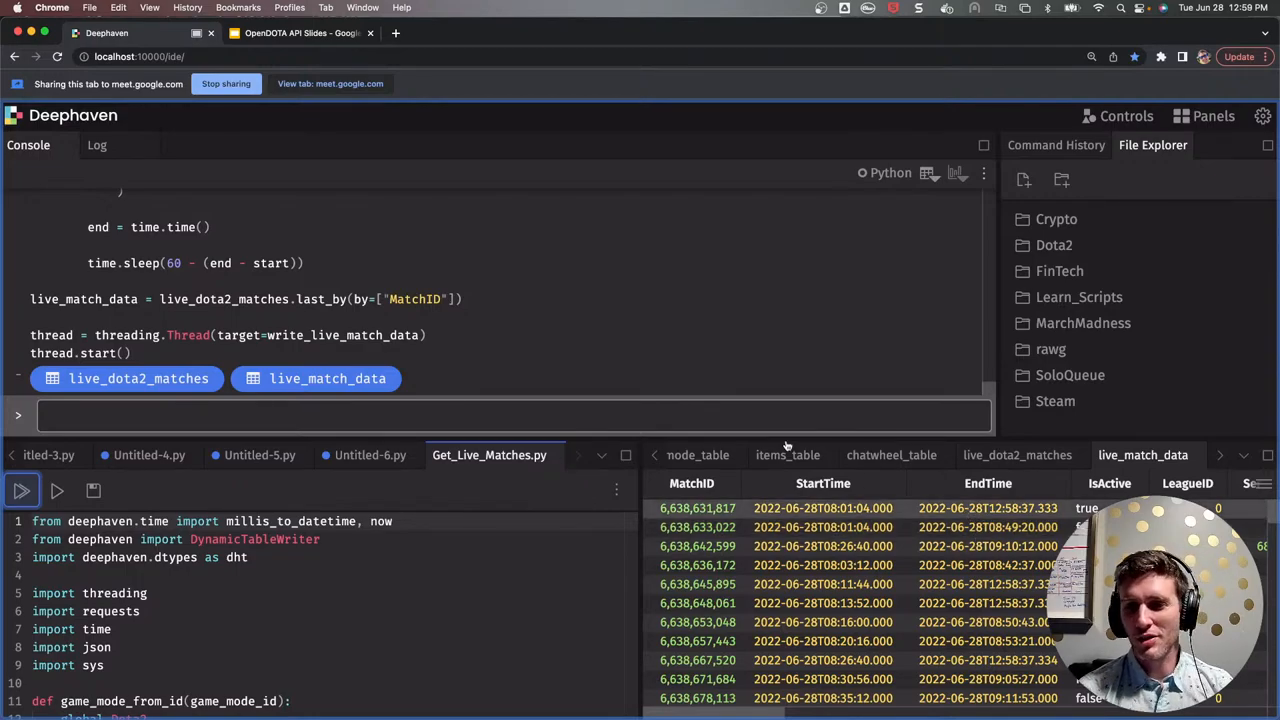
{"action": "mouse_move", "coordinate": [652, 336]}
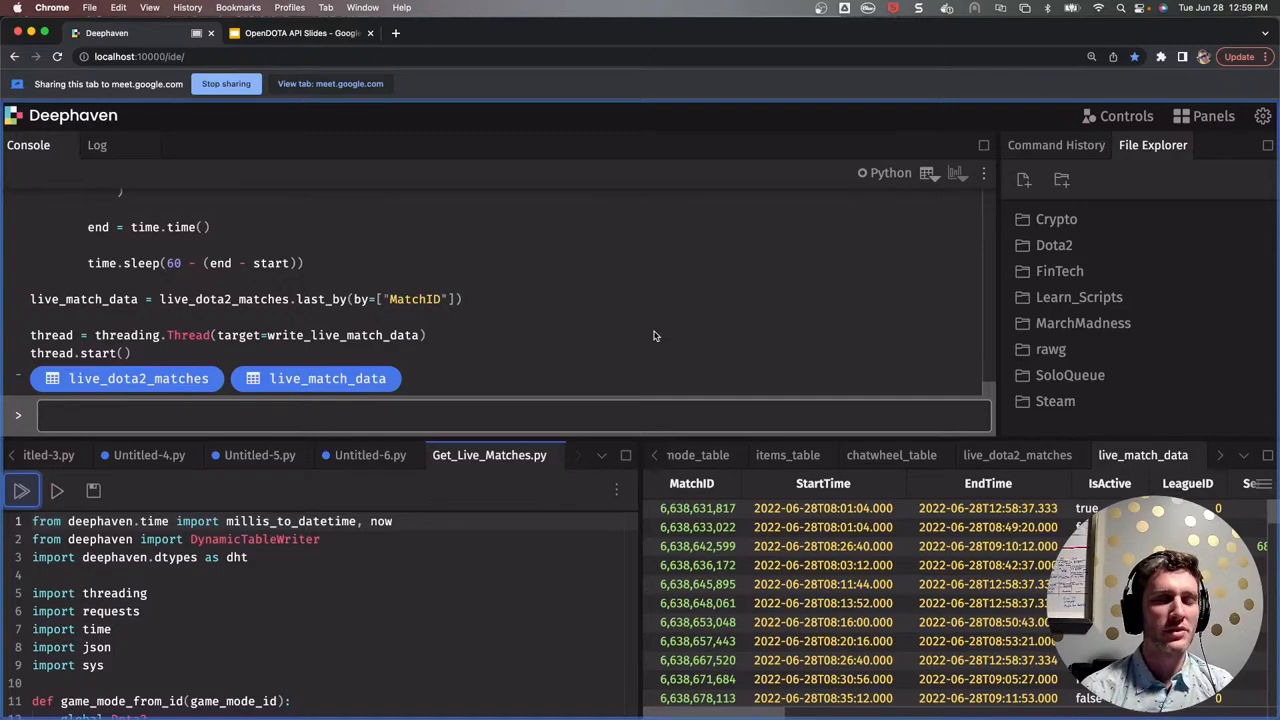
{"action": "mouse_move", "coordinate": [660, 312]}
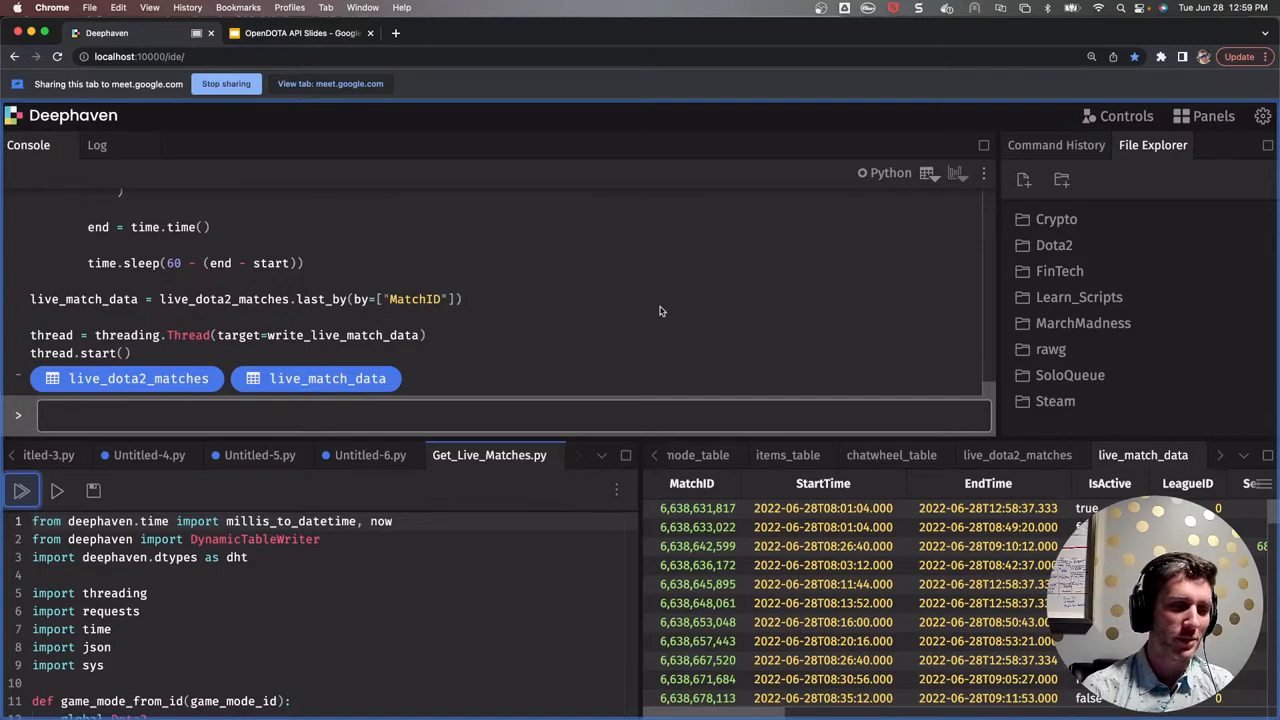